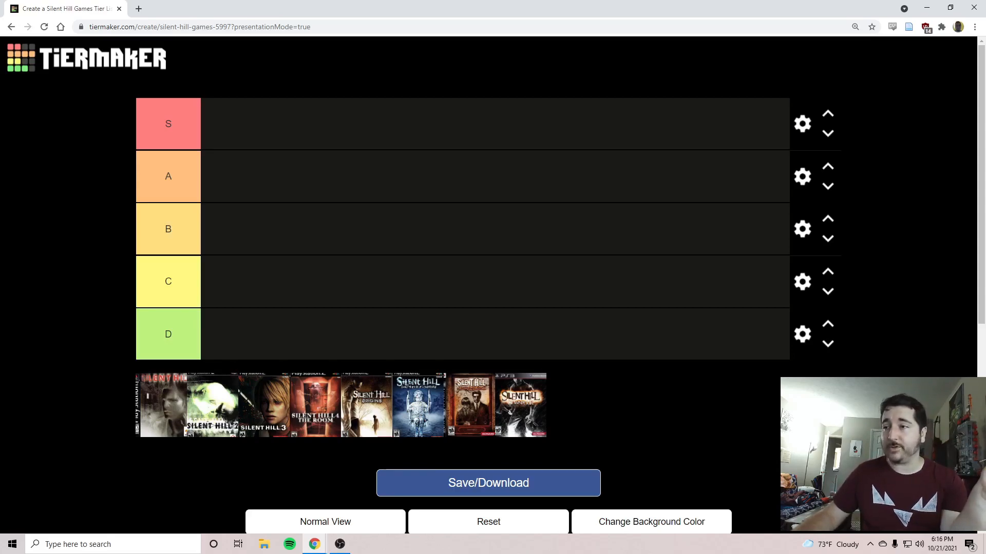
mouse_move(705, 418)
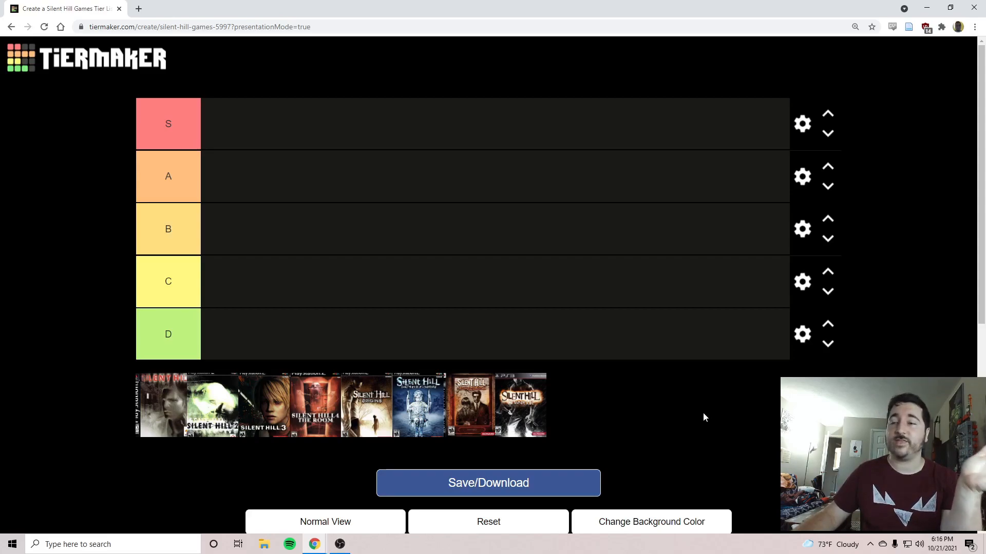
mouse_move(478, 416)
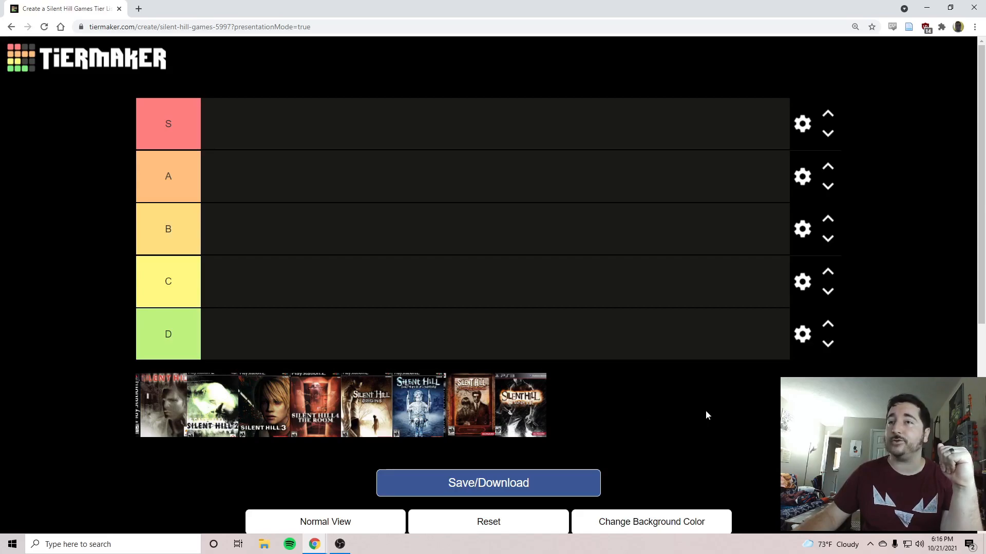
mouse_move(218, 122)
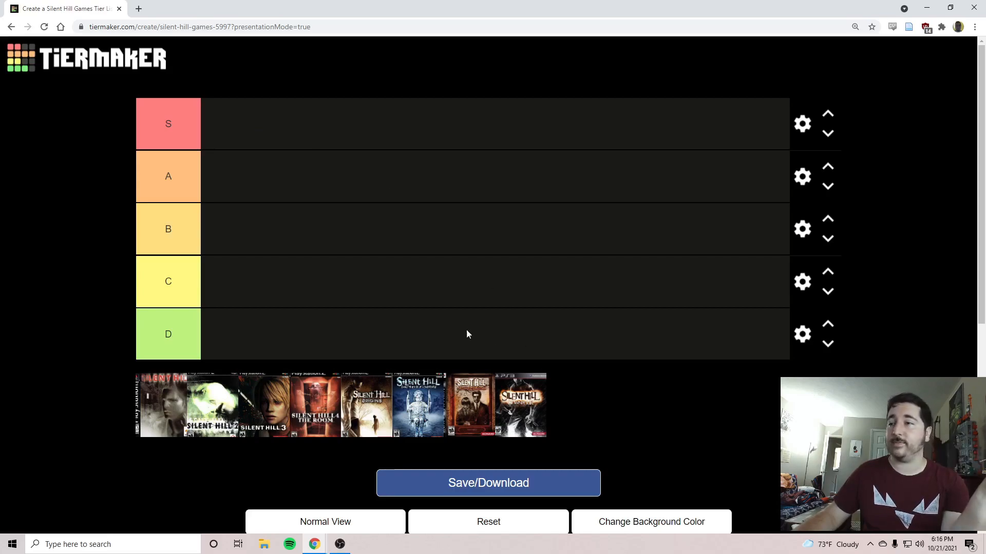
mouse_move(735, 414)
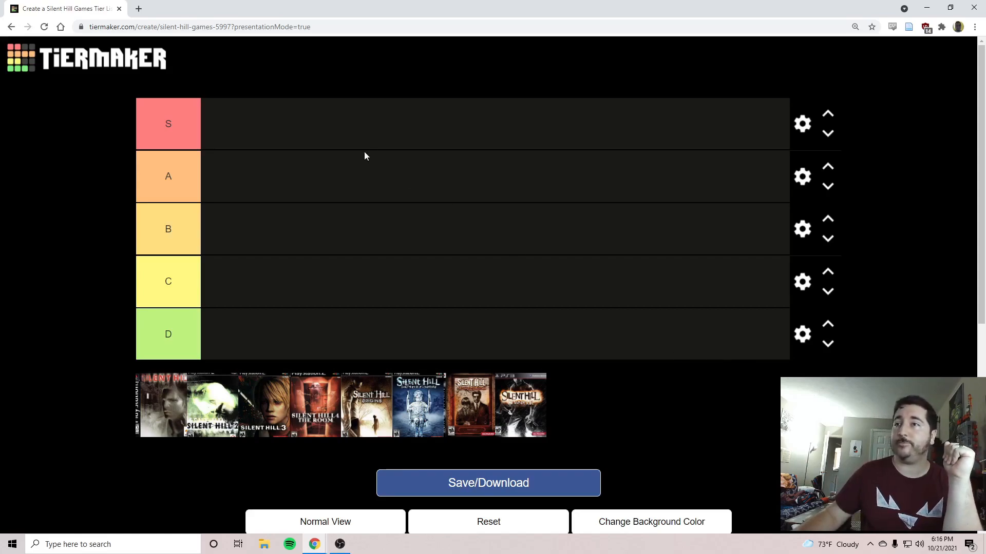
mouse_move(696, 402)
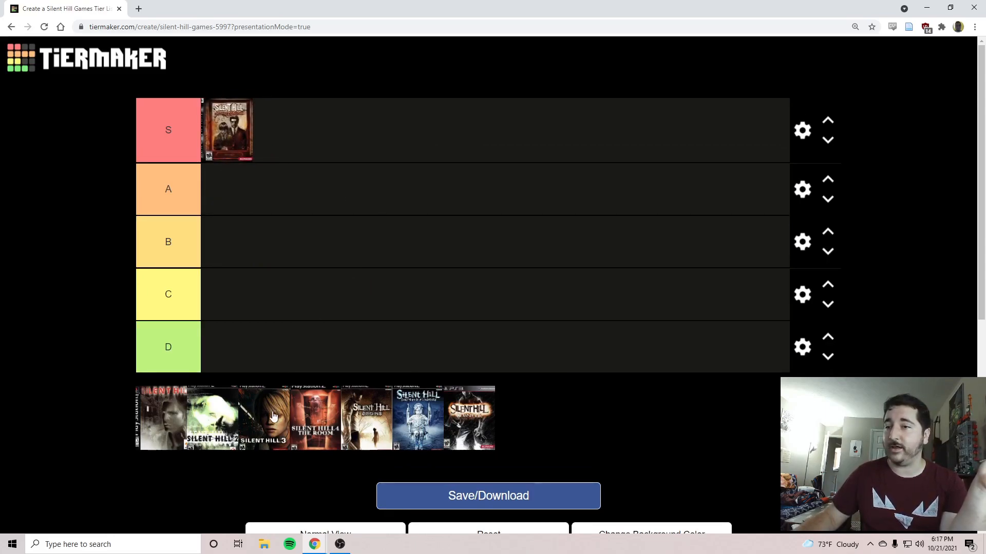
Drop the Silent Hill 3 cover into the S row, then shift it down toward the A row.
drag(263, 418, 278, 130)
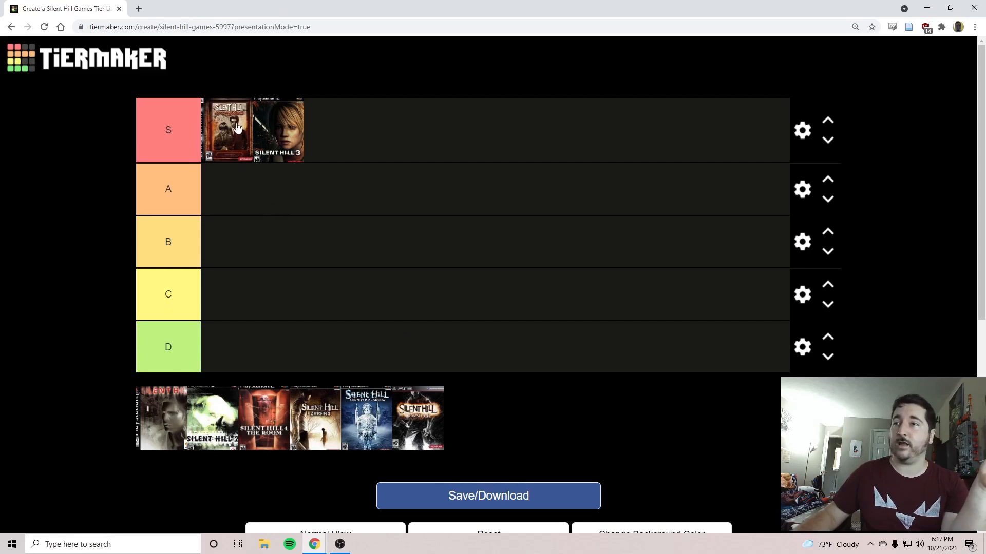
mouse_move(275, 125)
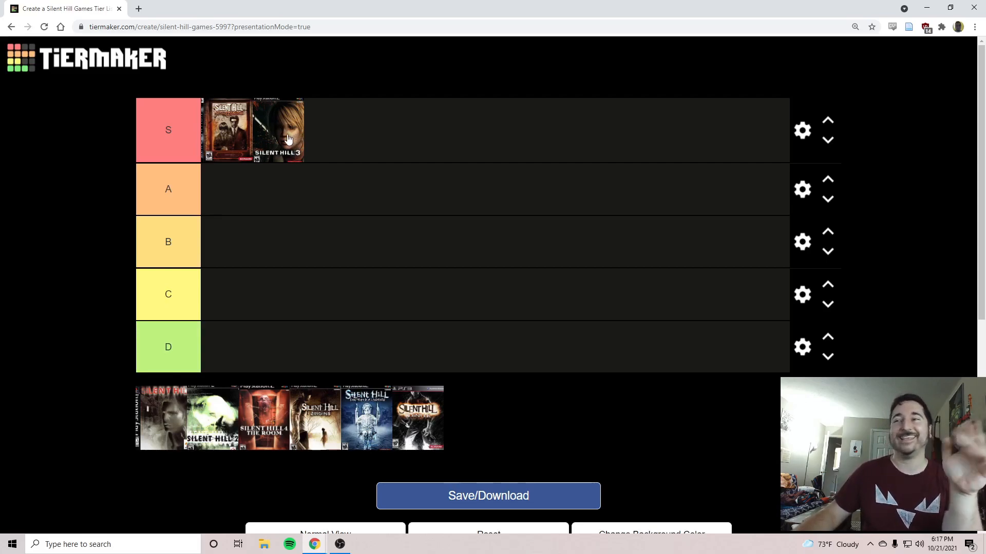
drag(278, 131, 269, 183)
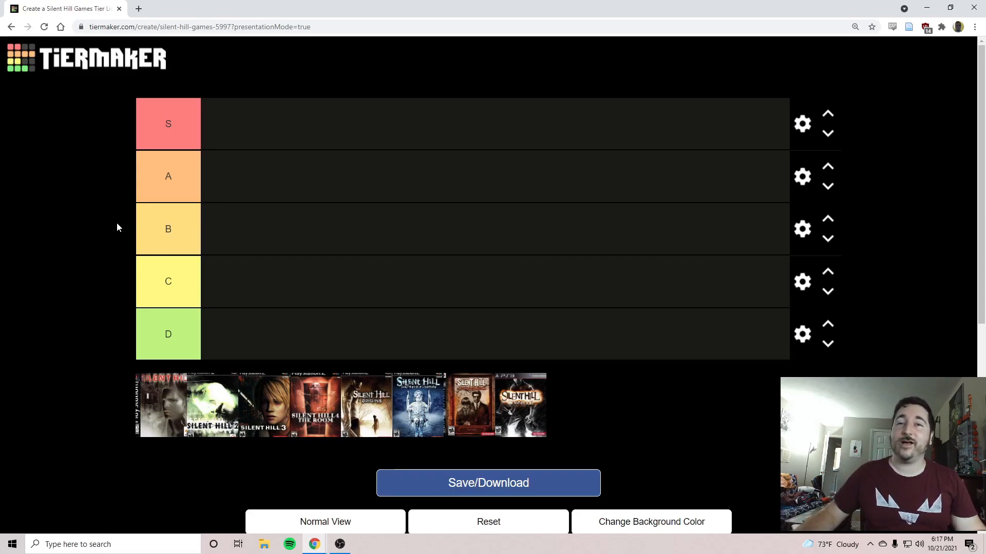
mouse_move(127, 160)
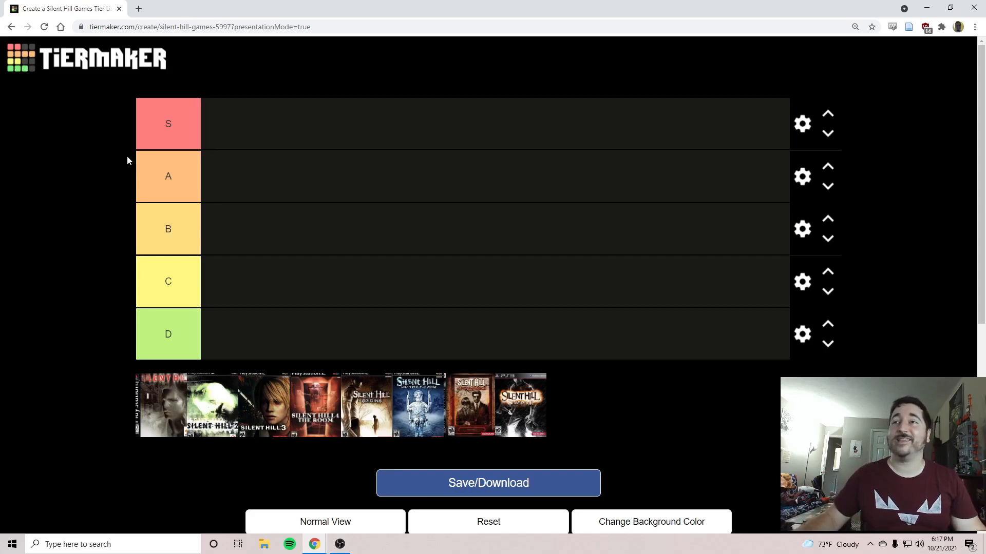
mouse_move(70, 166)
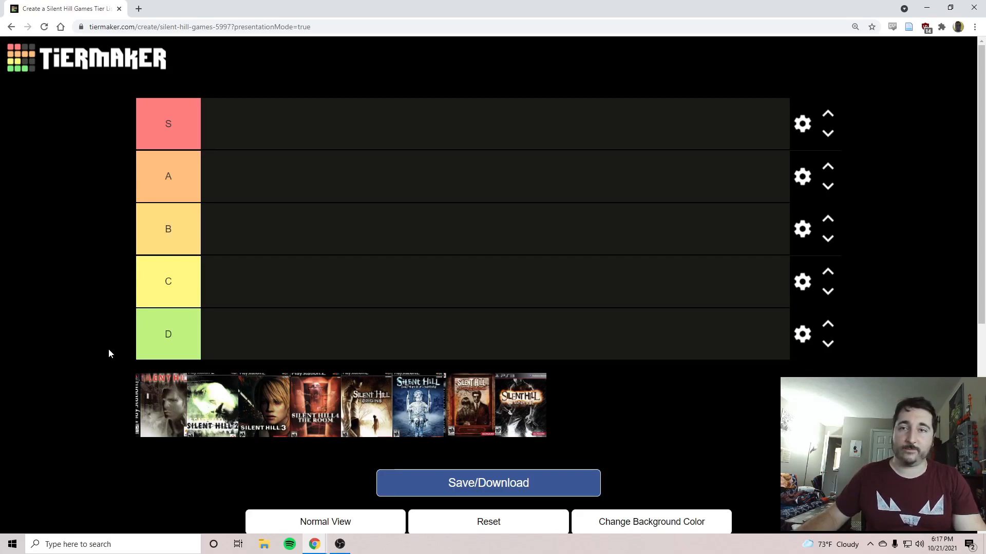
mouse_move(120, 353)
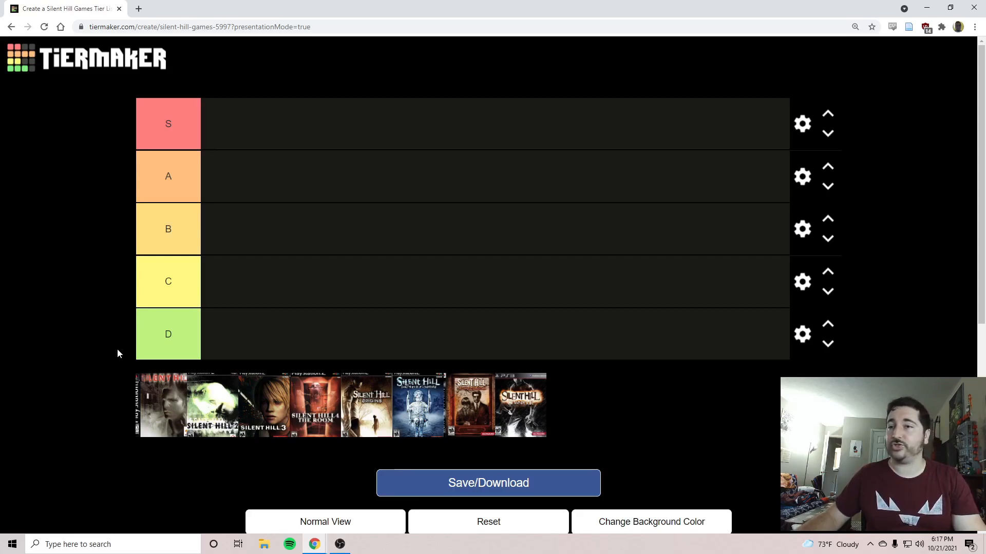
mouse_move(96, 349)
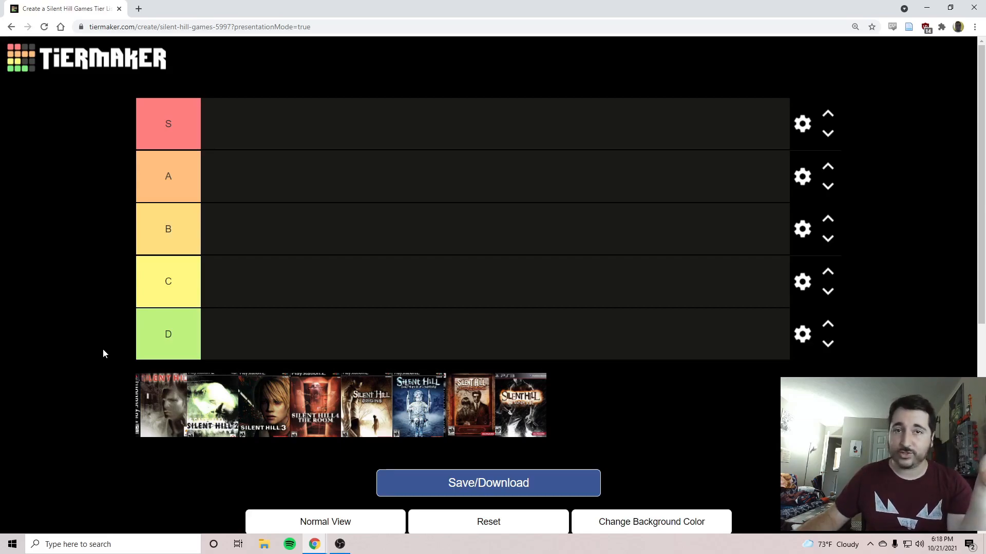
mouse_move(96, 420)
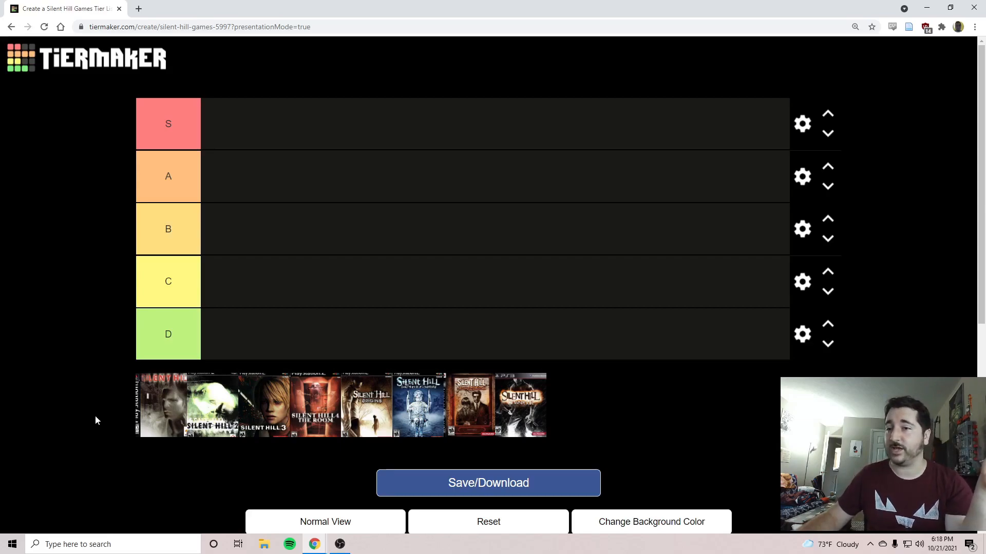
mouse_move(107, 419)
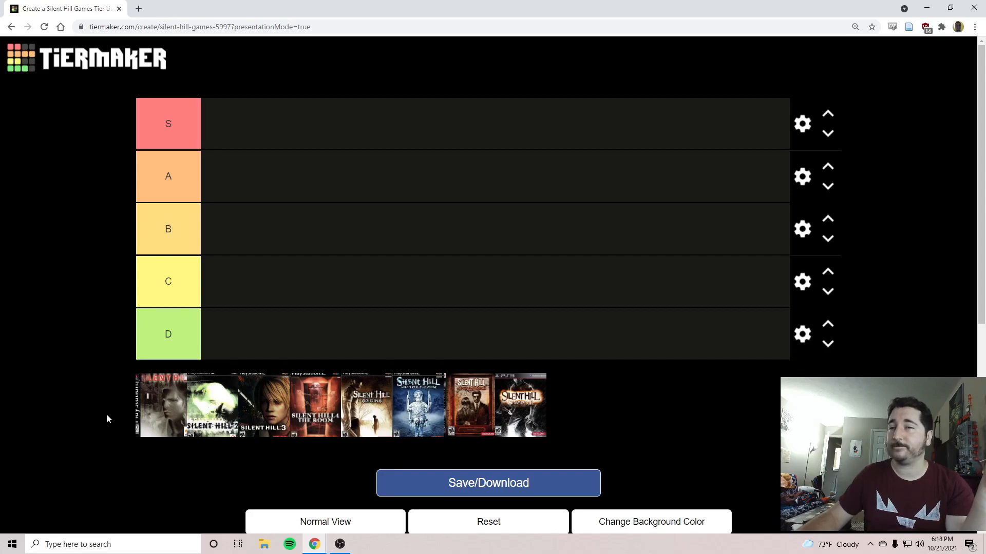
mouse_move(91, 441)
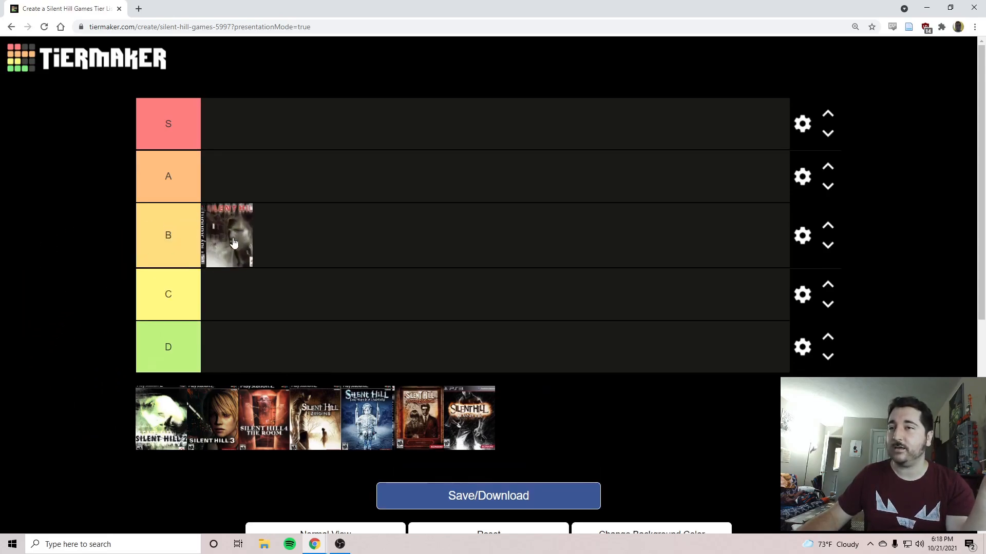
mouse_move(42, 281)
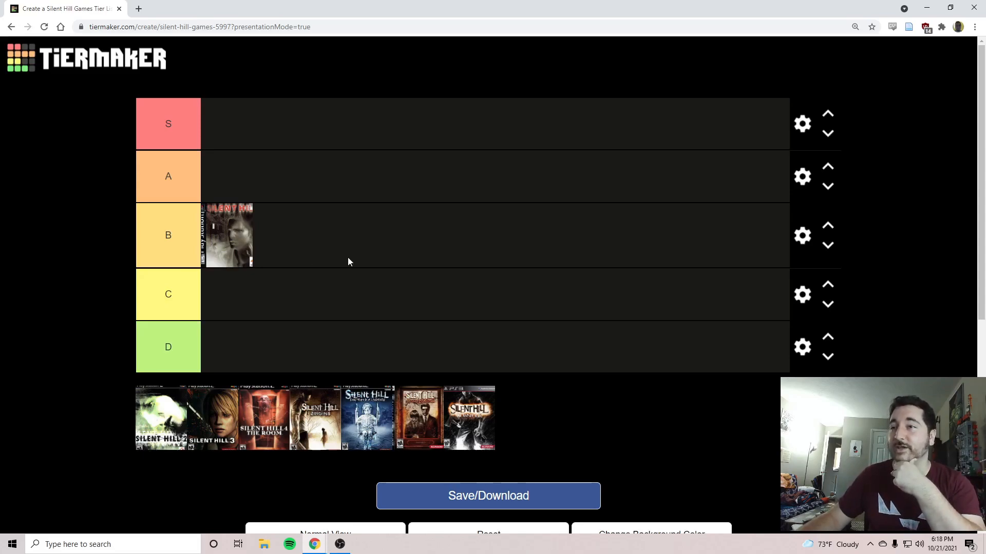
mouse_move(520, 218)
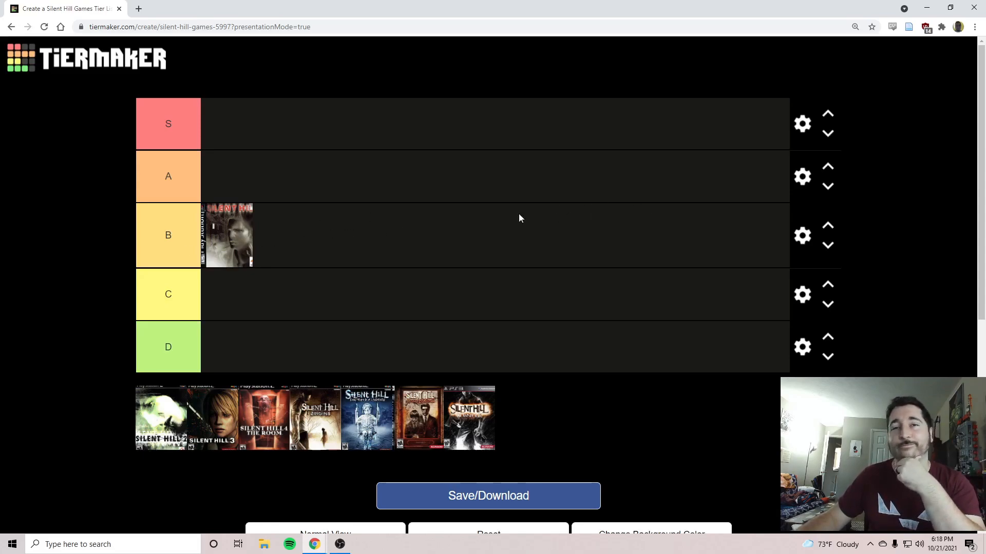
mouse_move(91, 240)
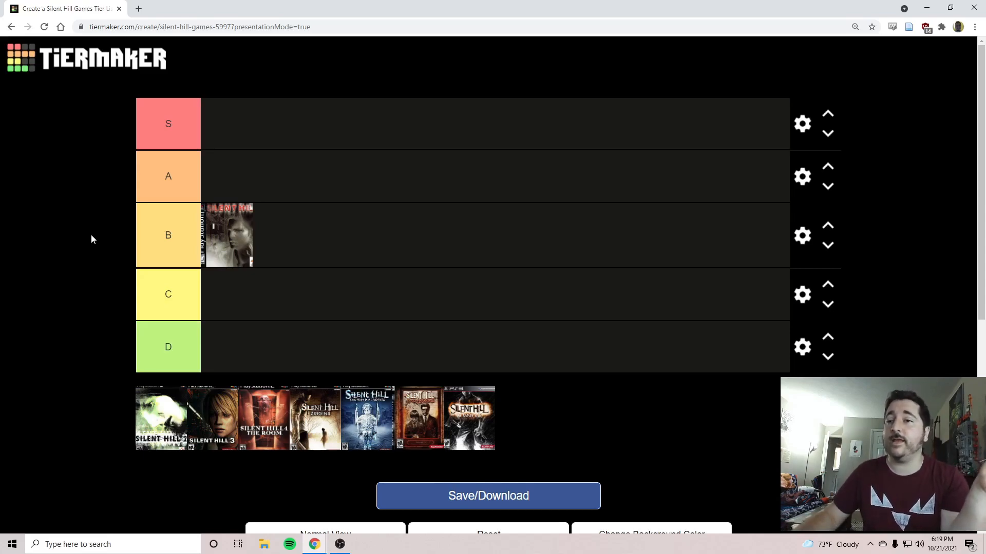
mouse_move(77, 314)
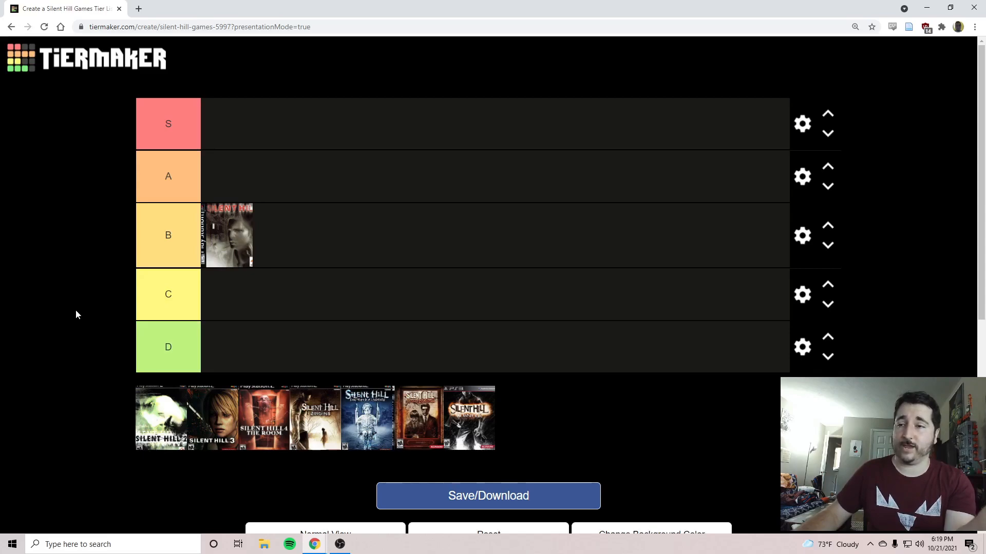
mouse_move(68, 303)
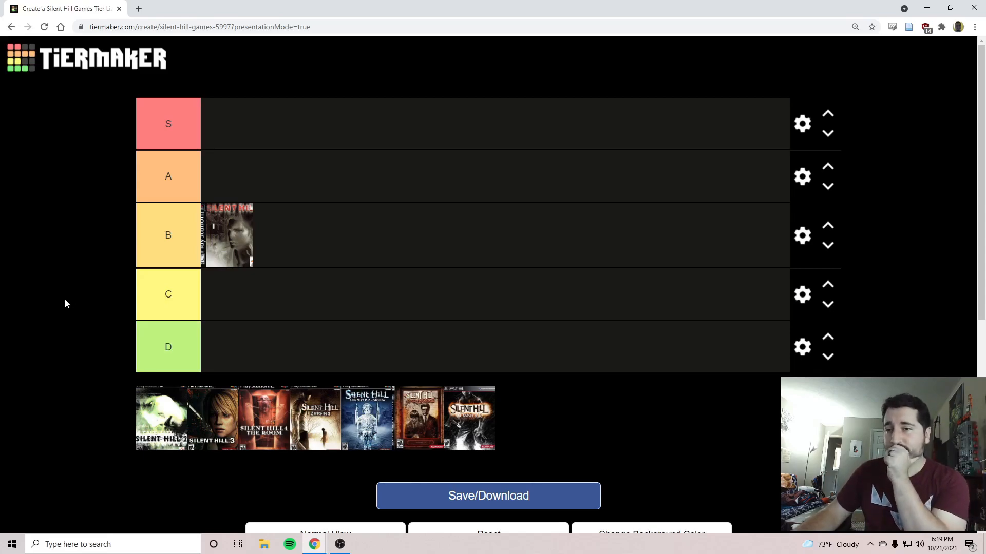
mouse_move(51, 389)
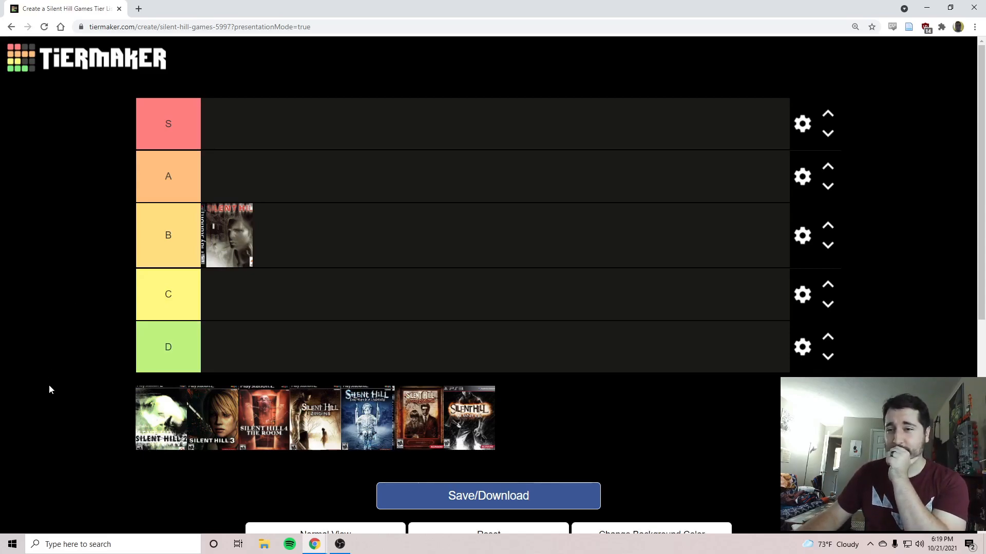
Rank the Silent Hill 2 cover in the S tier.
drag(160, 418, 149, 94)
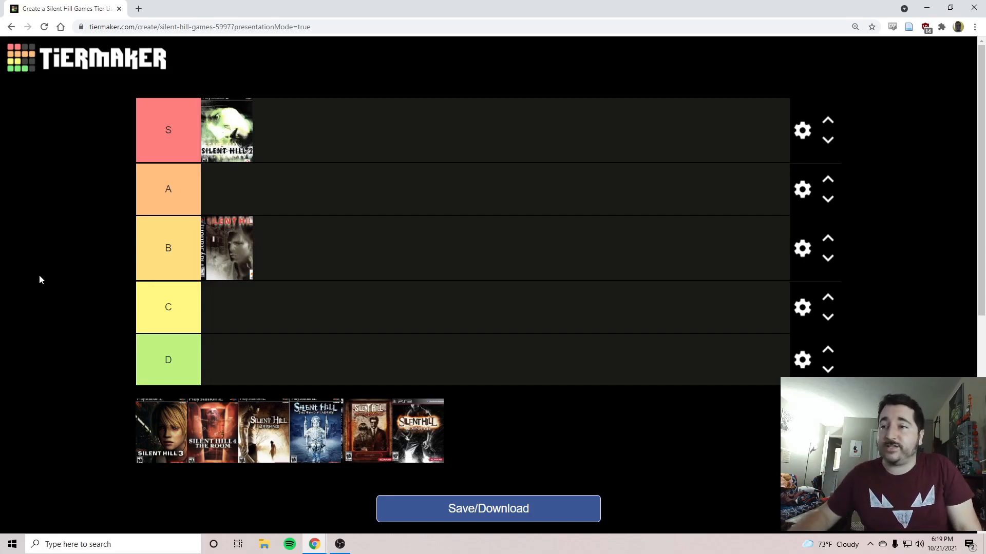
mouse_move(27, 252)
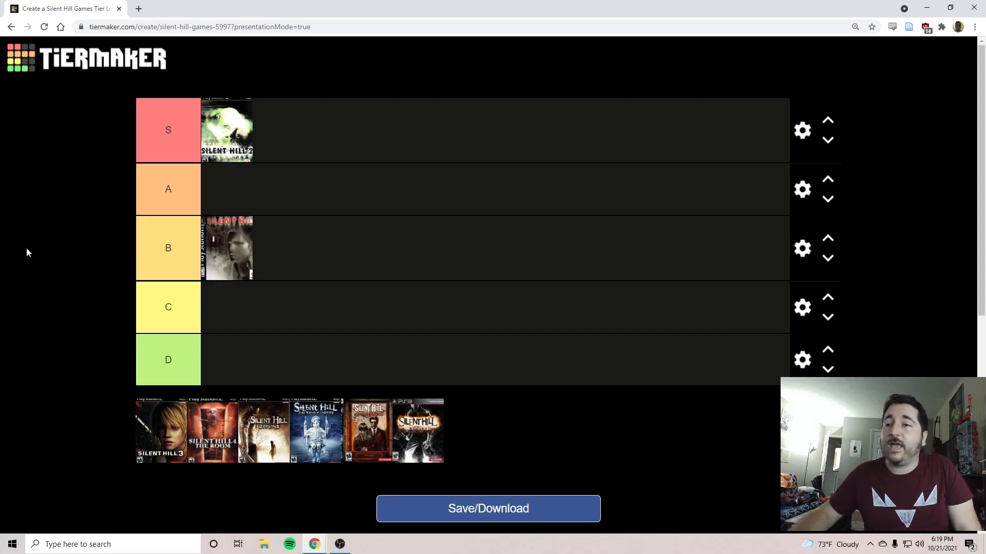
mouse_move(44, 326)
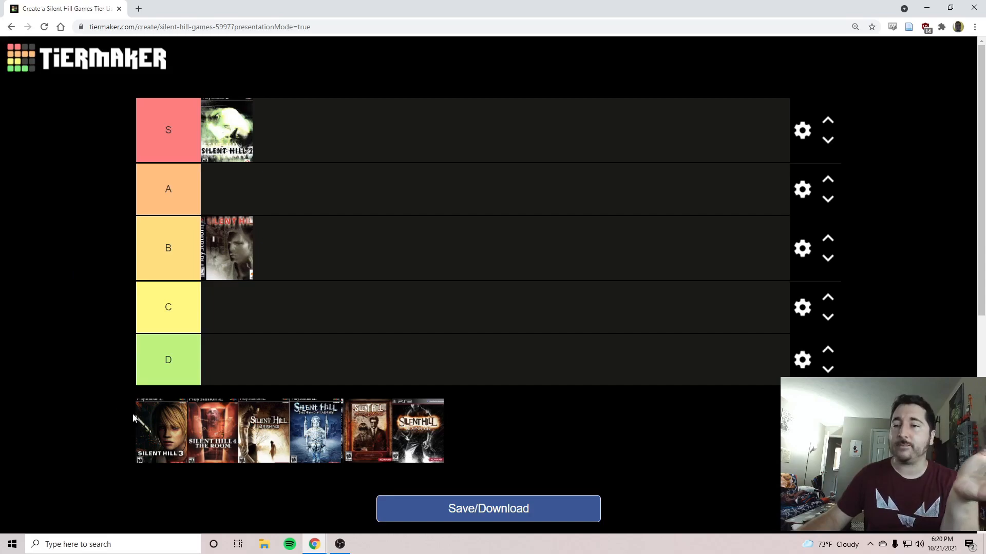
Place the Silent Hill 3 cover in the S tier beside Silent Hill 2.
drag(161, 431, 276, 131)
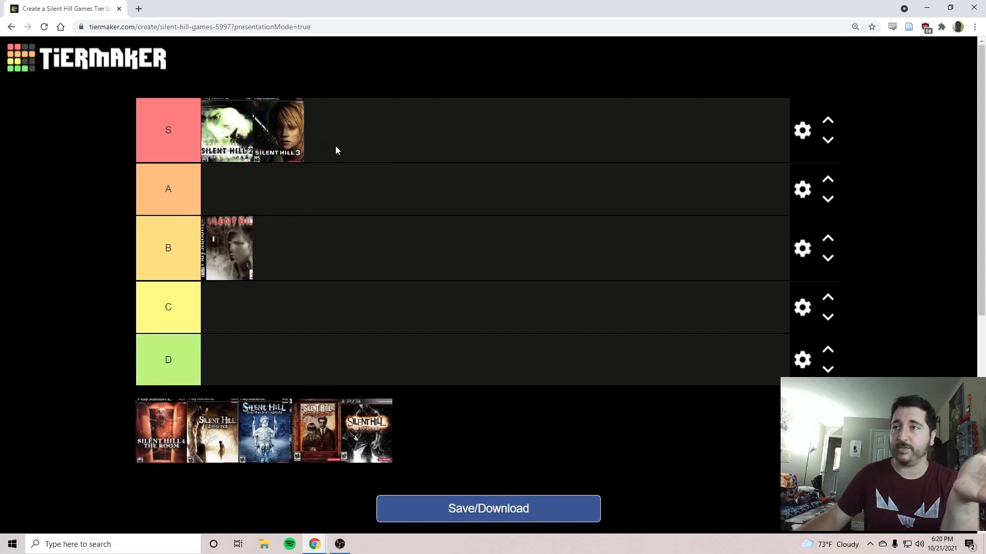
mouse_move(560, 71)
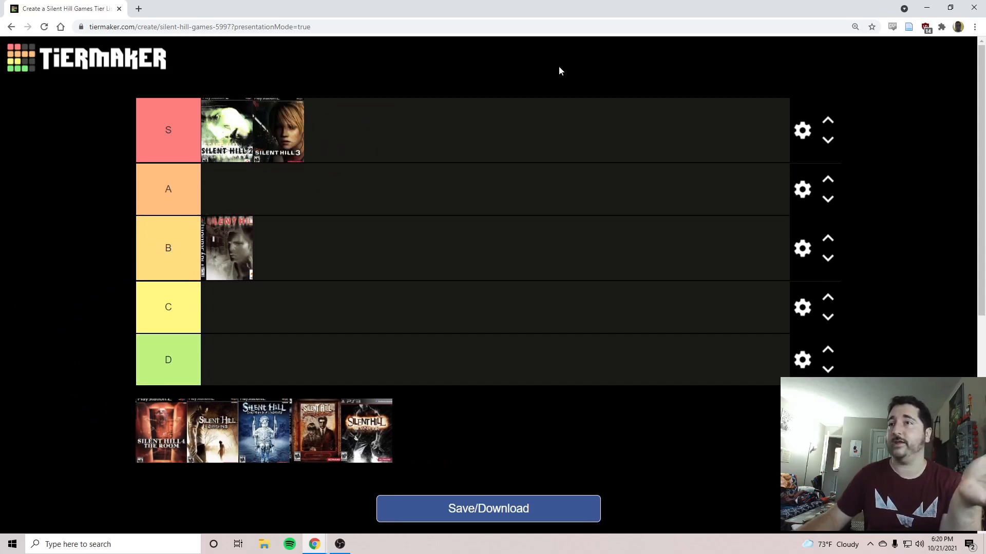
mouse_move(337, 141)
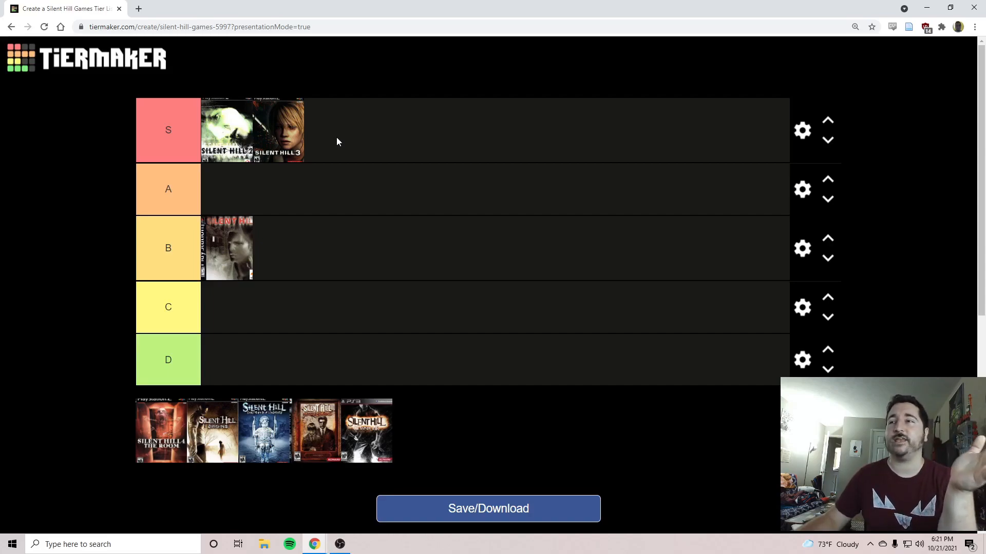
mouse_move(394, 74)
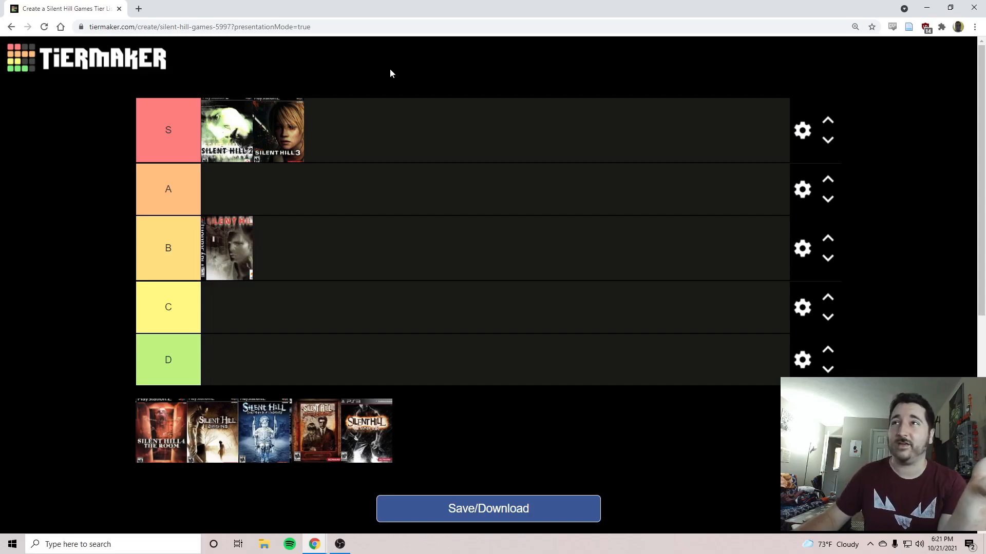
mouse_move(387, 77)
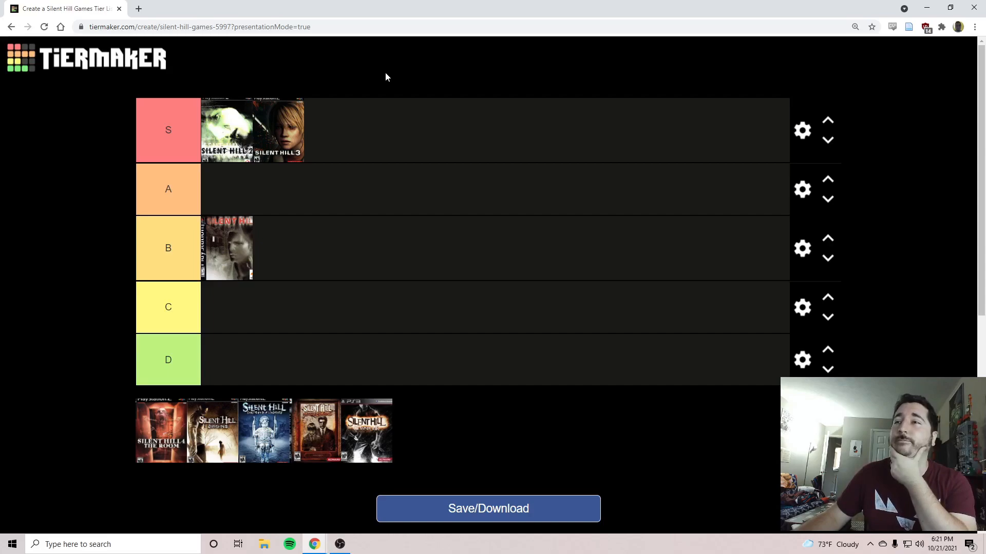
mouse_move(355, 192)
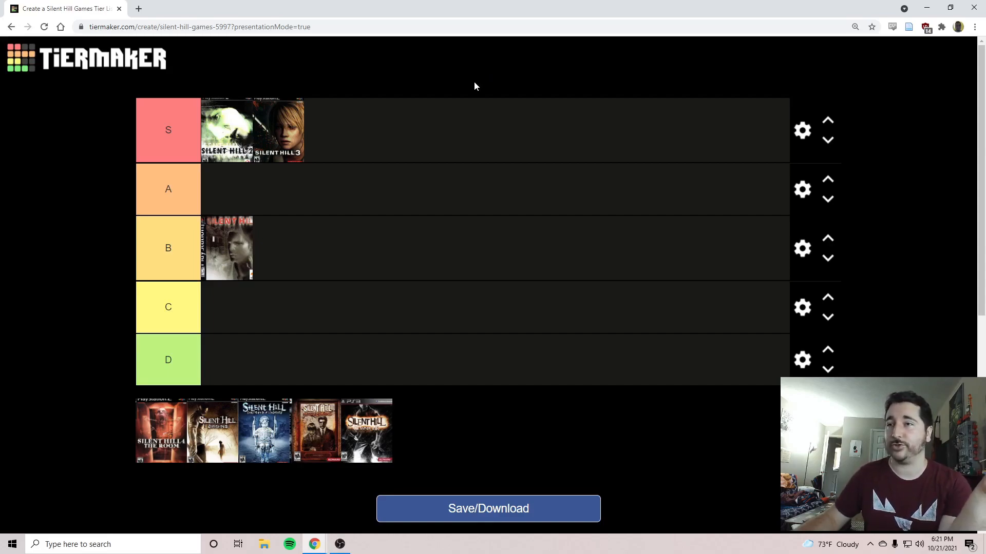
mouse_move(261, 141)
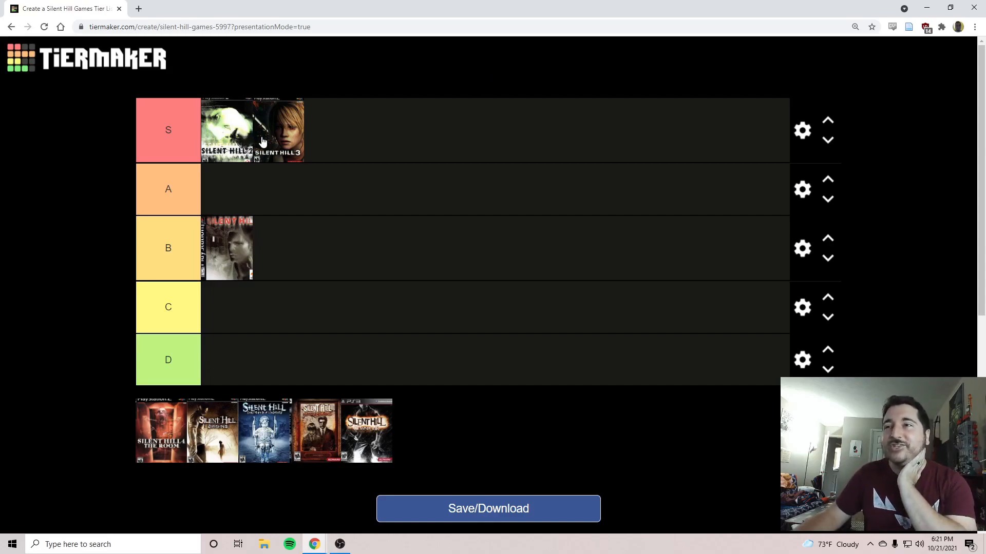
mouse_move(281, 136)
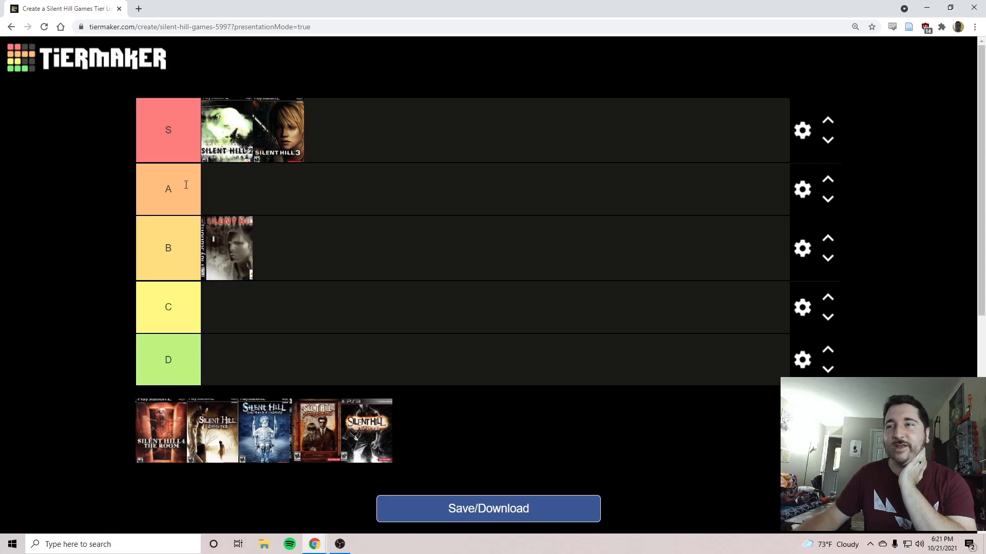
mouse_move(74, 191)
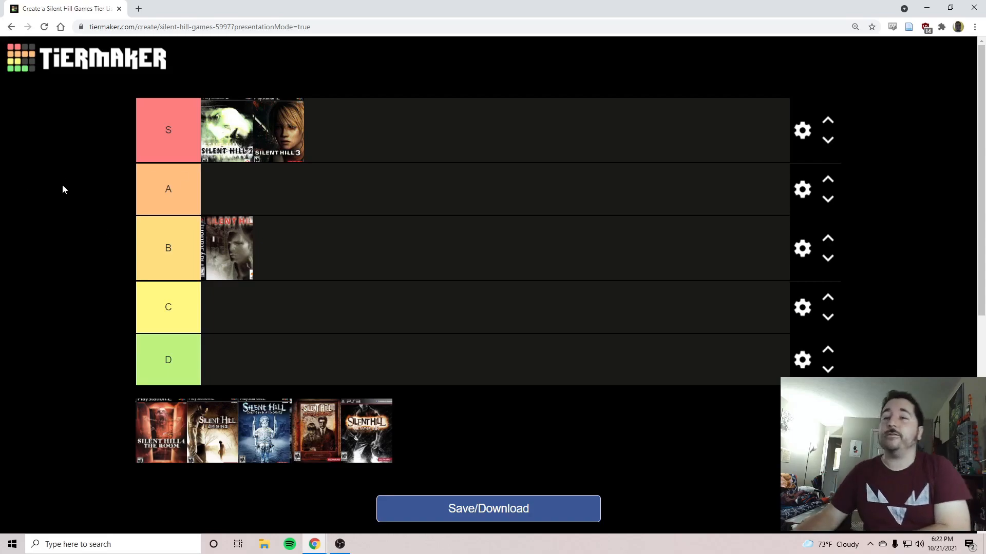
mouse_move(74, 426)
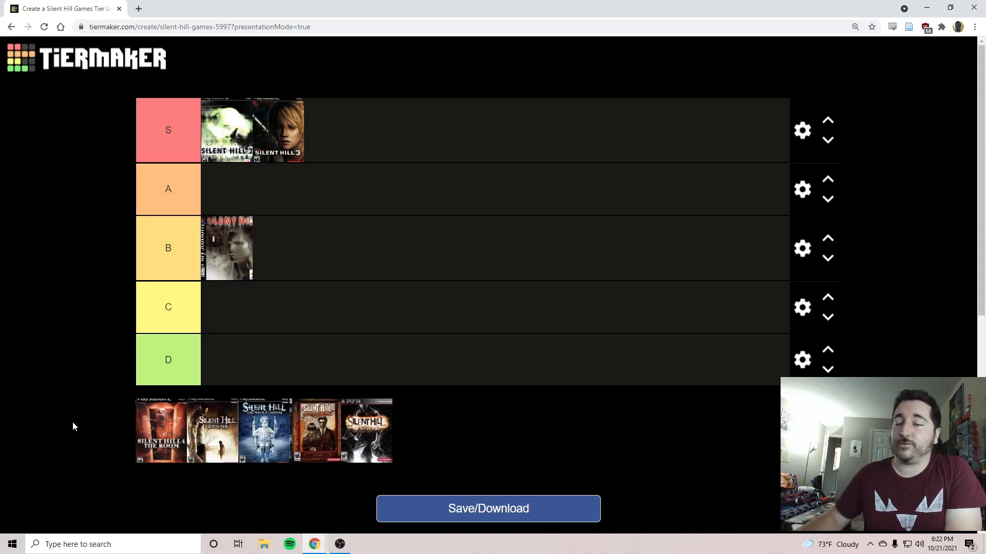
mouse_move(99, 432)
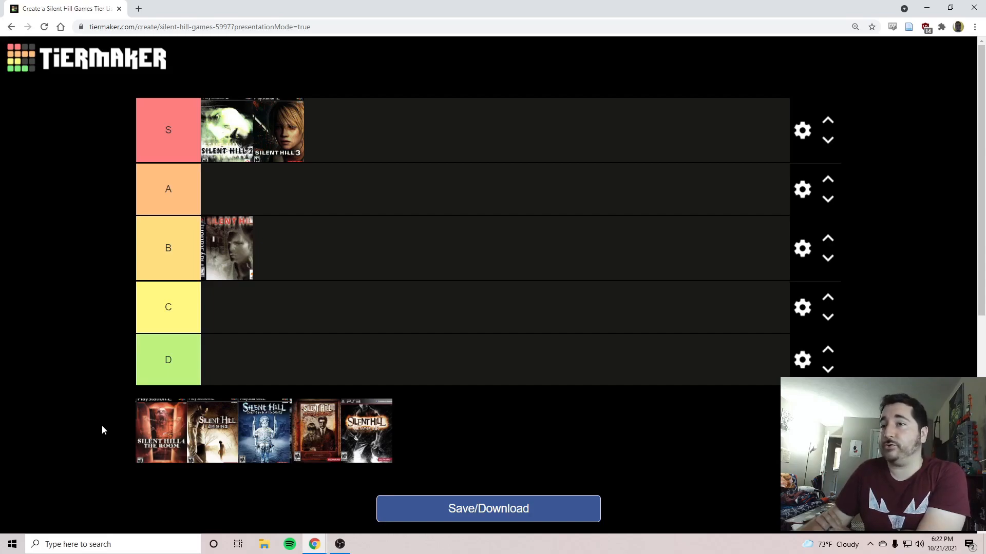
mouse_move(91, 421)
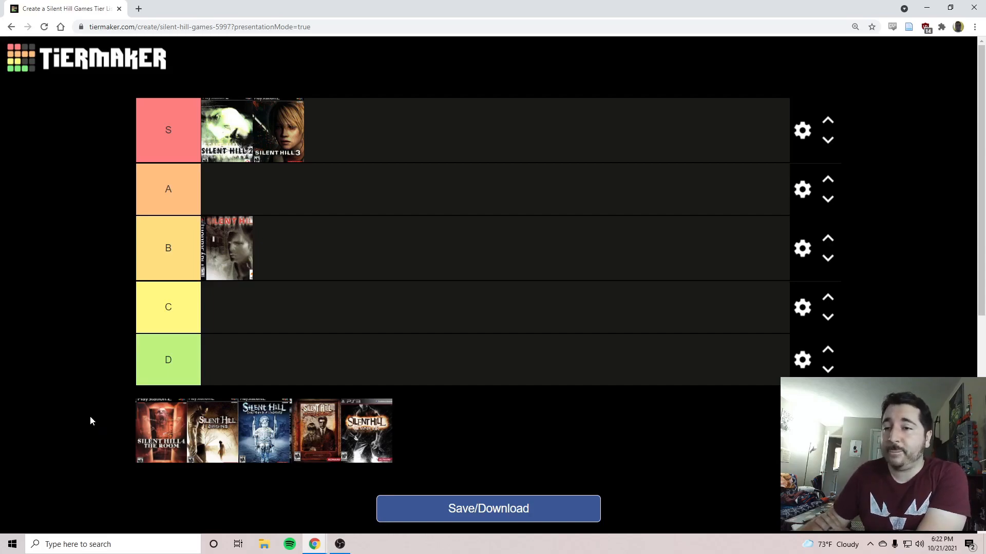
mouse_move(86, 291)
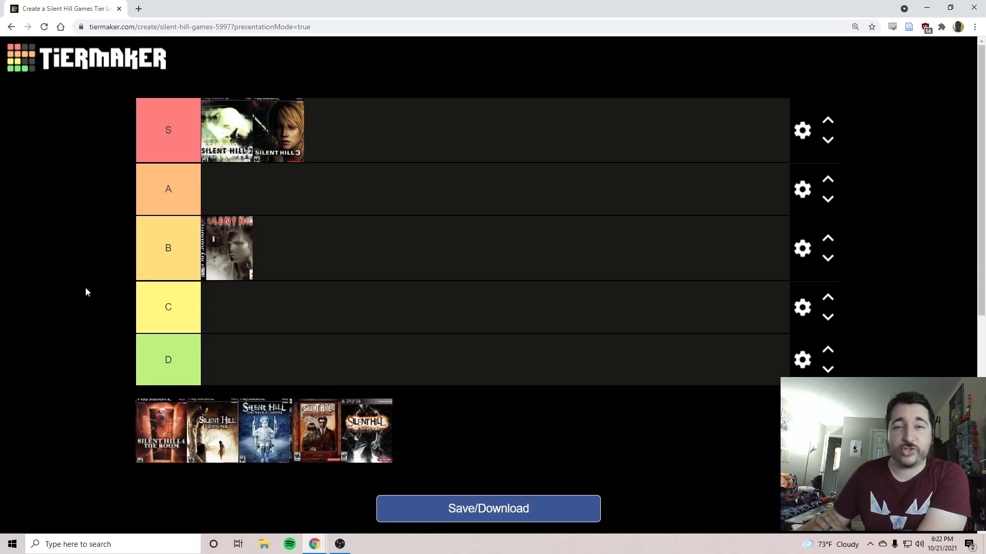
mouse_move(91, 270)
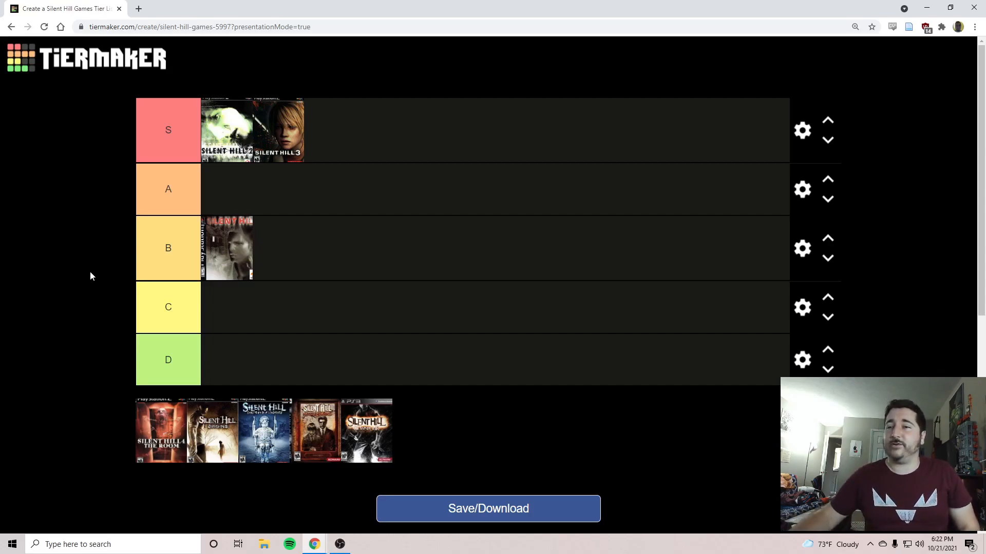
mouse_move(82, 433)
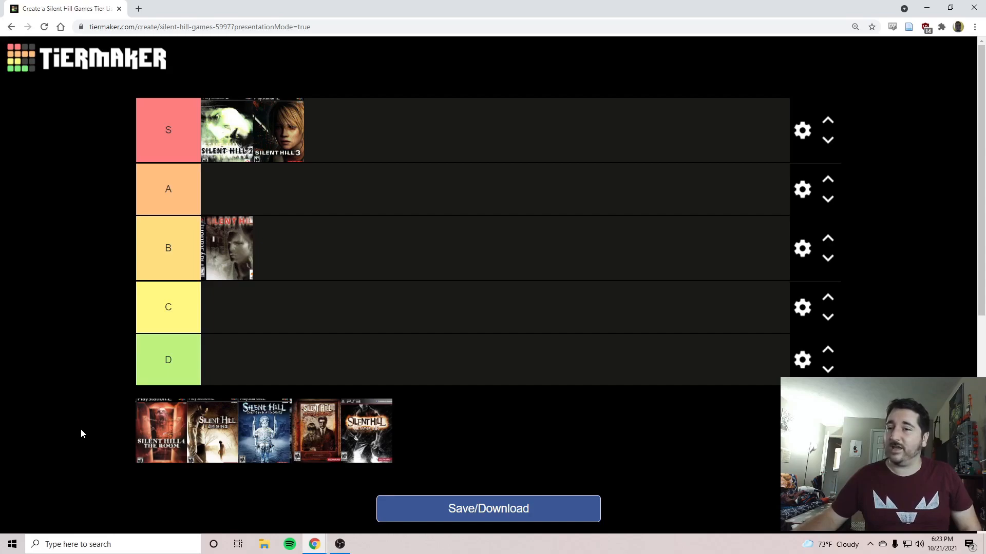
Place Silent Hill 4: The Room in the B tier next to the original game.
drag(161, 431, 356, 242)
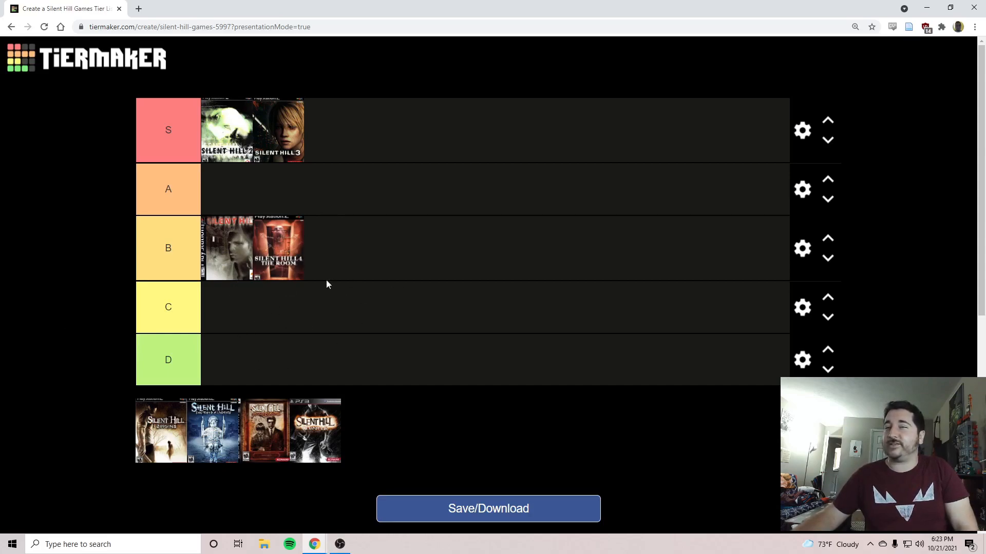
mouse_move(78, 287)
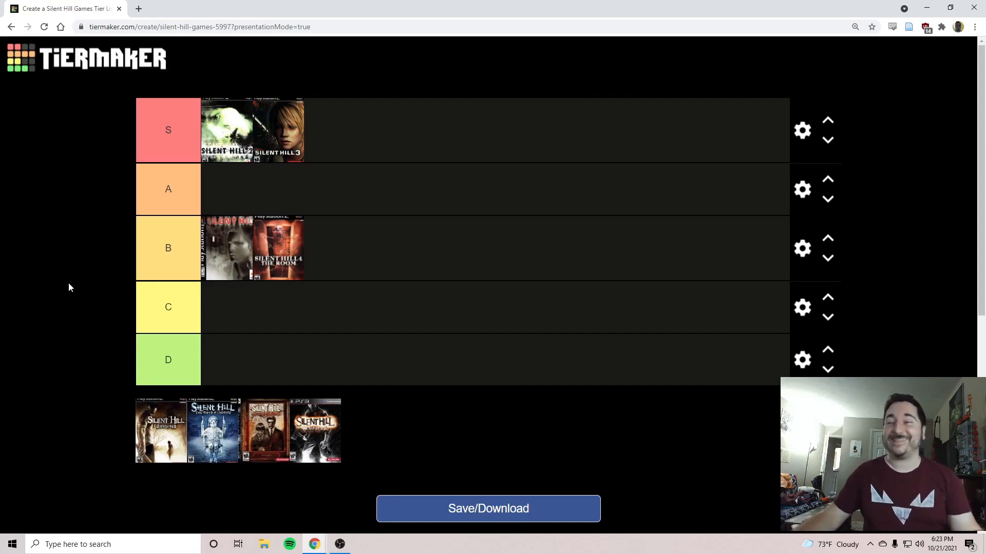
mouse_move(100, 259)
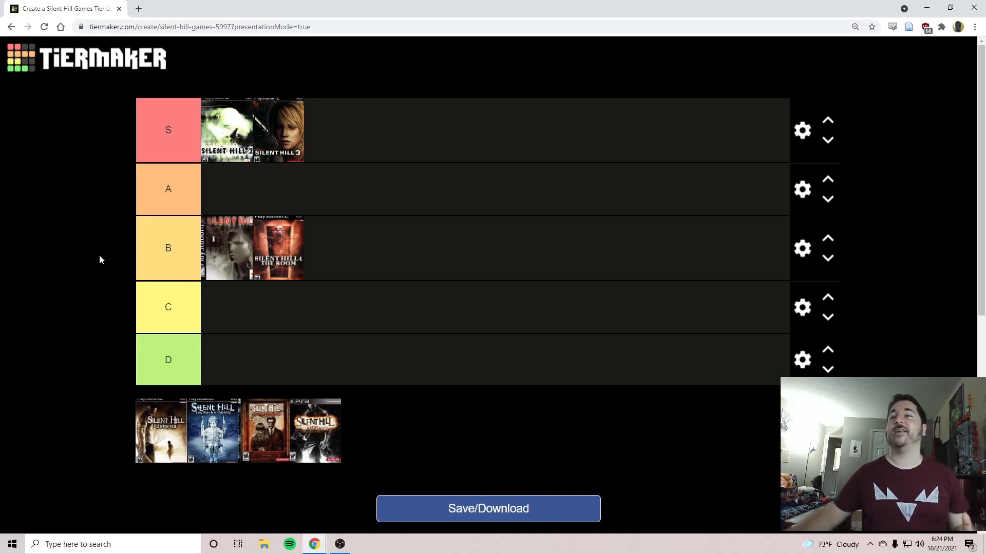
mouse_move(92, 257)
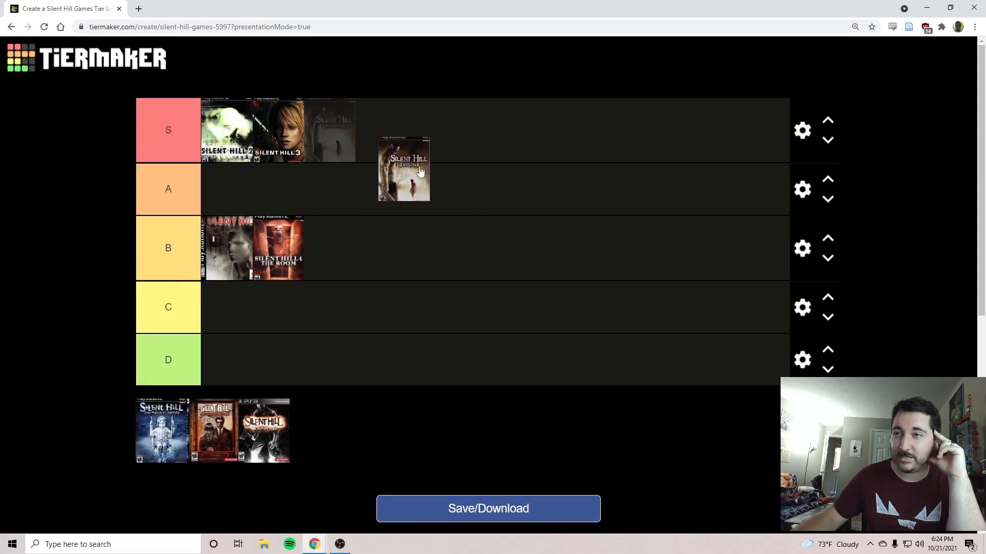
Move the Silent Hill Origins cover into the A tier.
drag(404, 169, 228, 195)
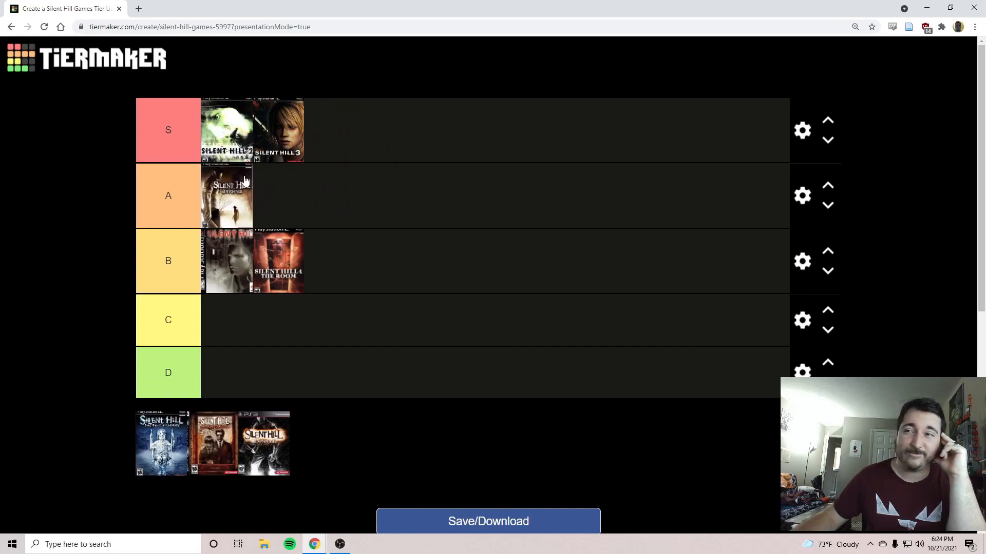
mouse_move(437, 308)
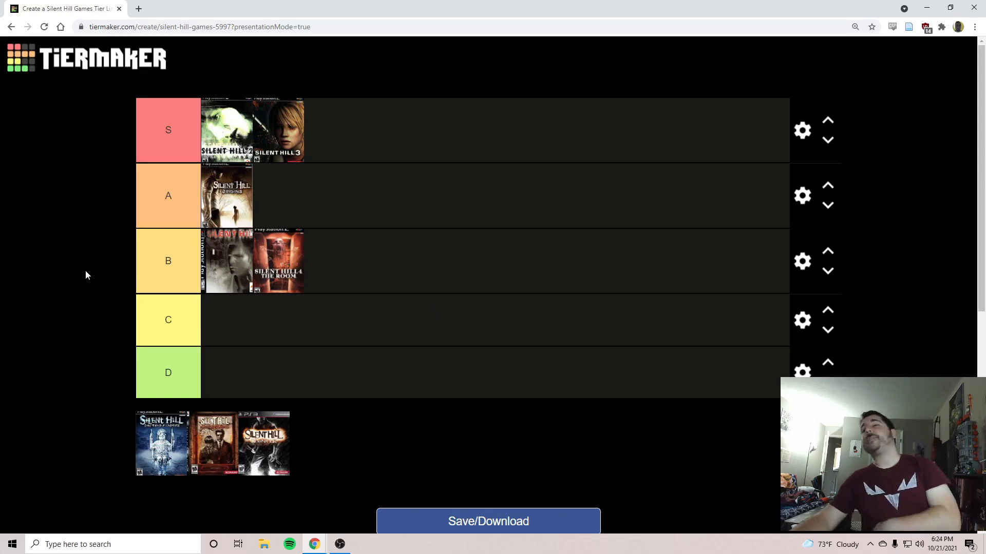
mouse_move(58, 277)
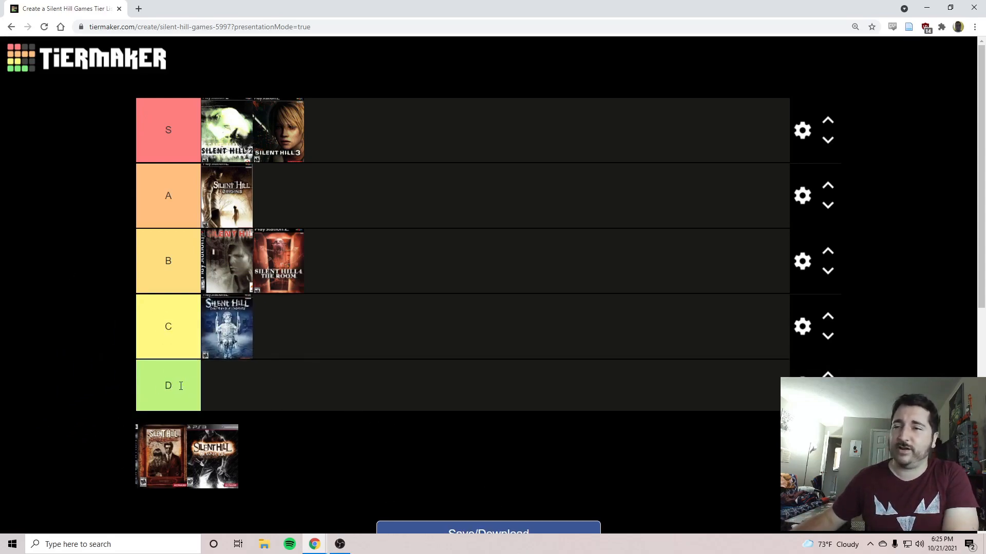
mouse_move(109, 380)
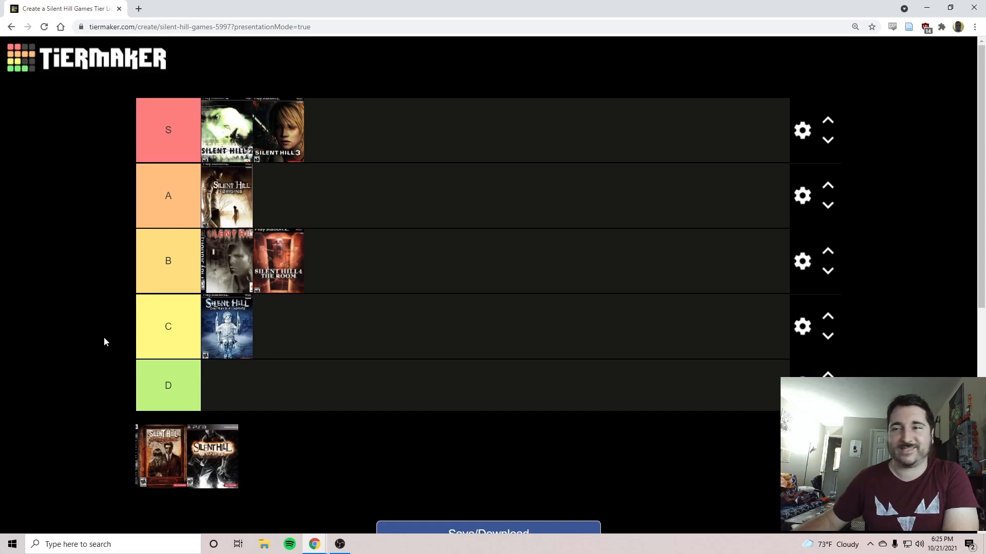
mouse_move(102, 328)
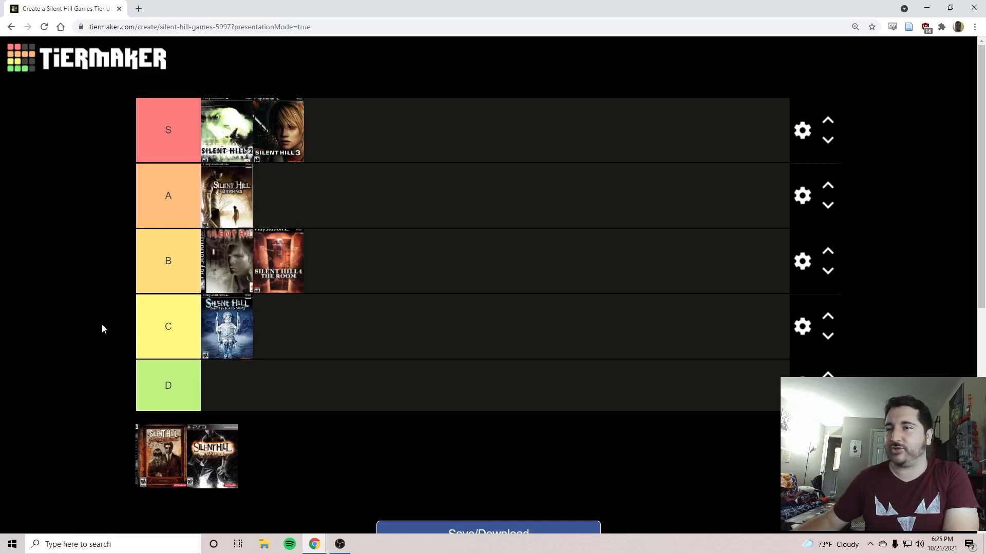
mouse_move(237, 279)
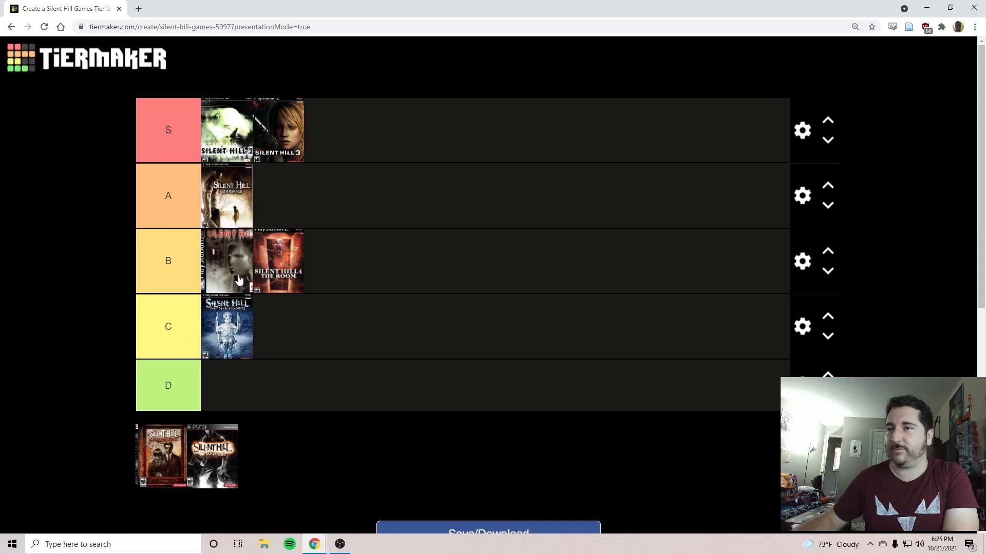
mouse_move(85, 312)
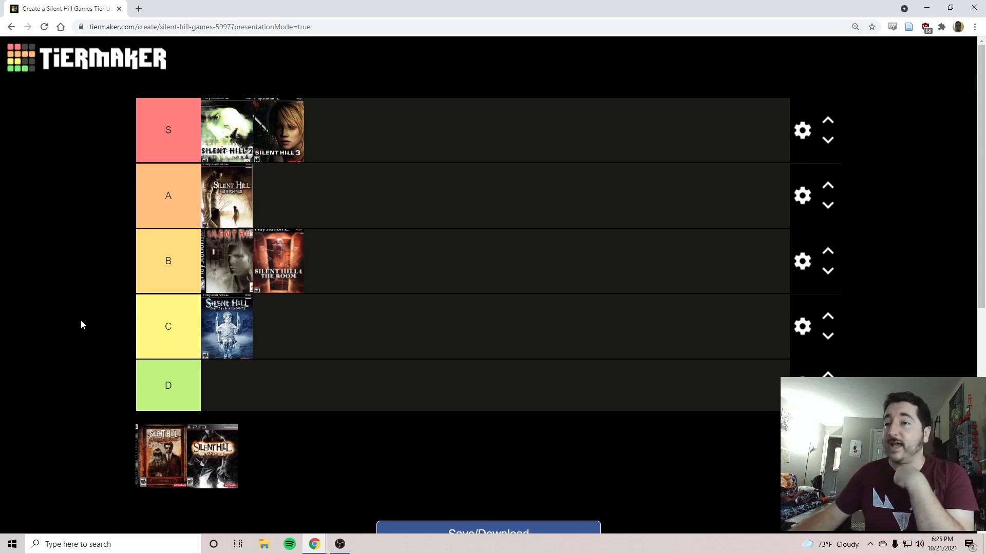
mouse_move(89, 327)
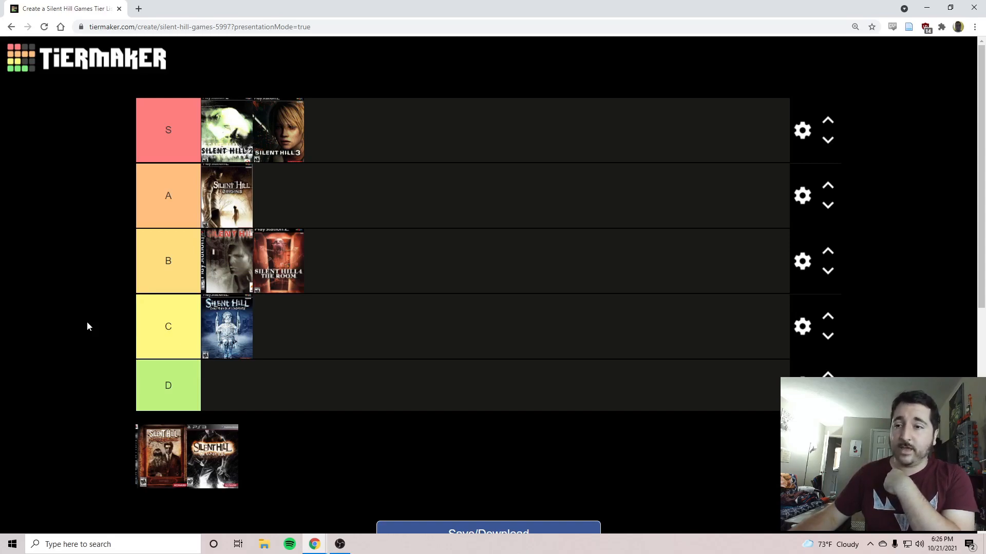
mouse_move(105, 468)
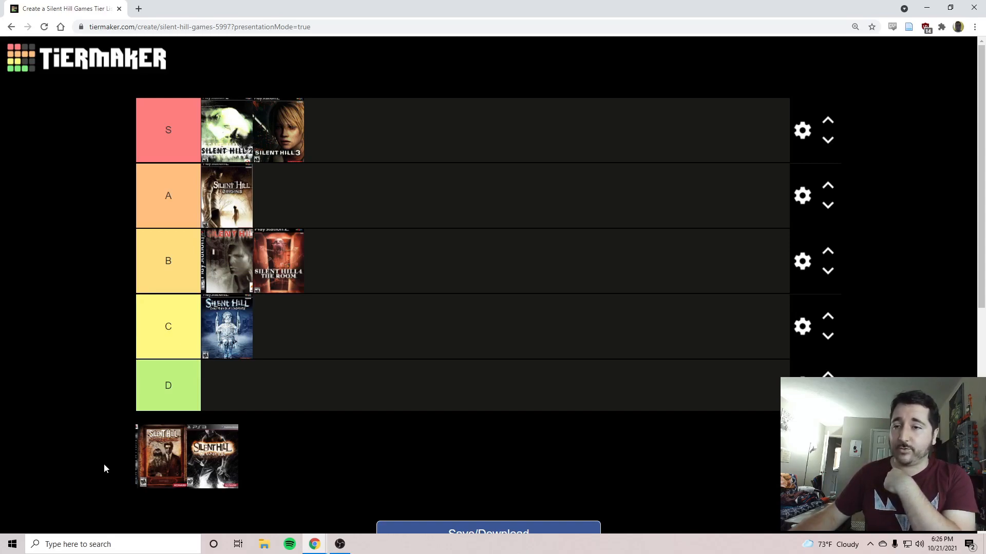
mouse_move(106, 437)
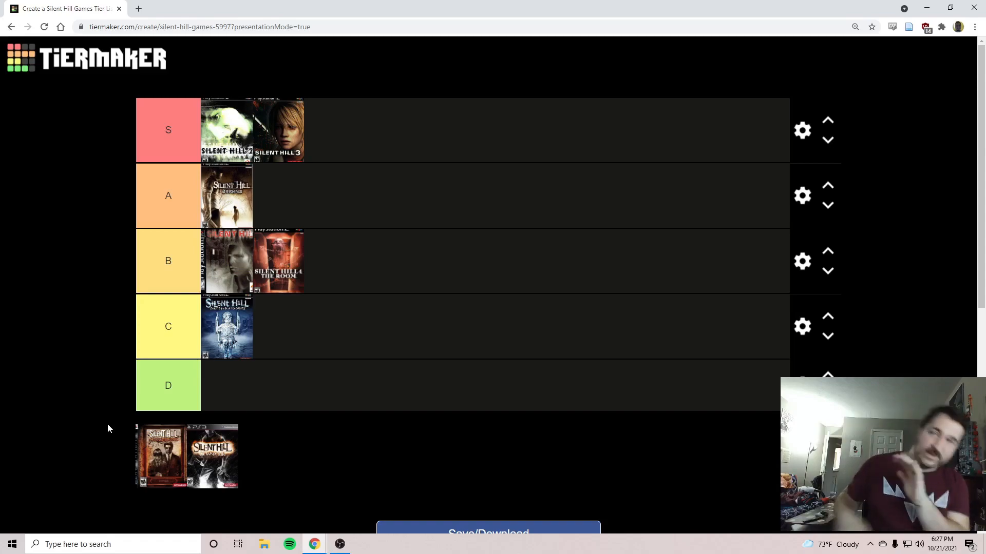
mouse_move(142, 404)
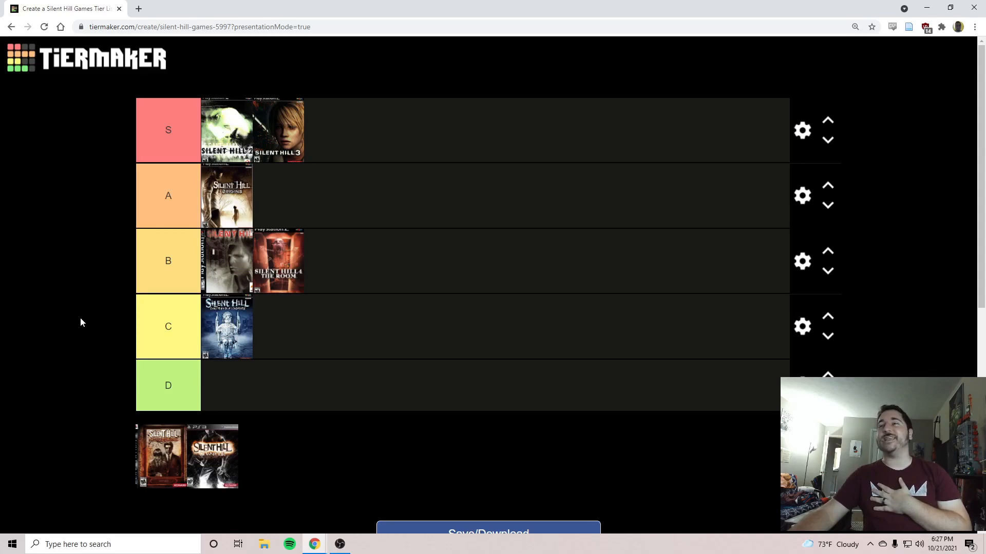
mouse_move(88, 324)
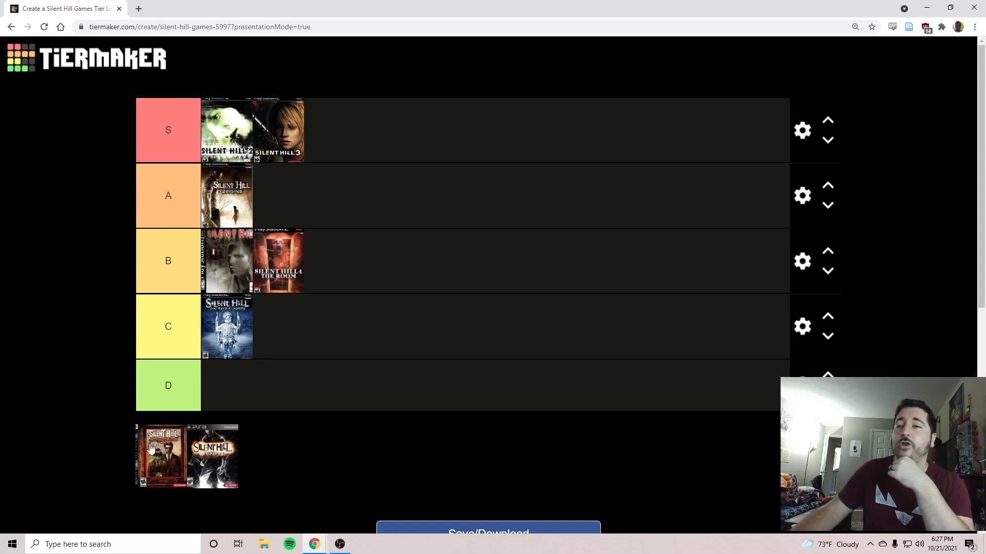
Move the first remaining pool cover into the D tier.
drag(160, 456, 228, 391)
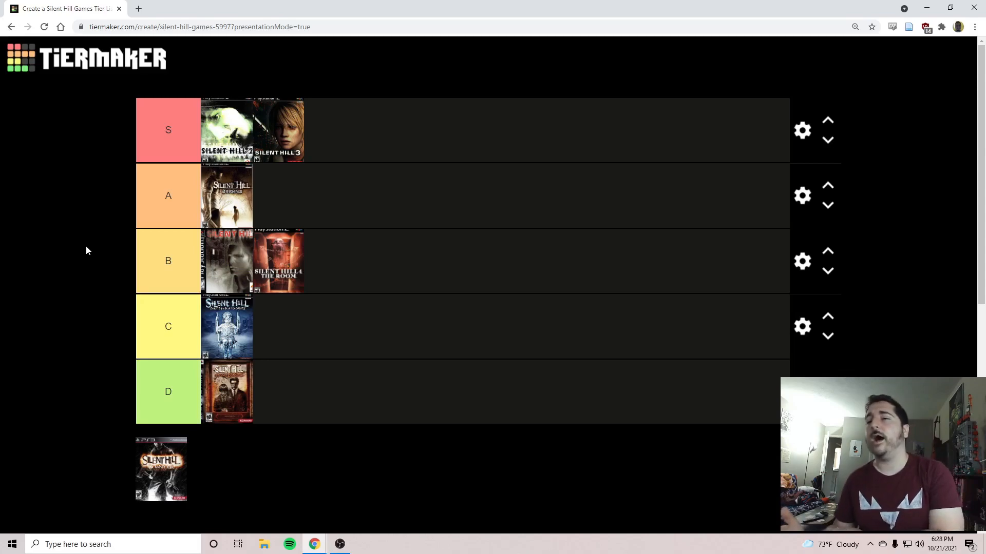
mouse_move(36, 260)
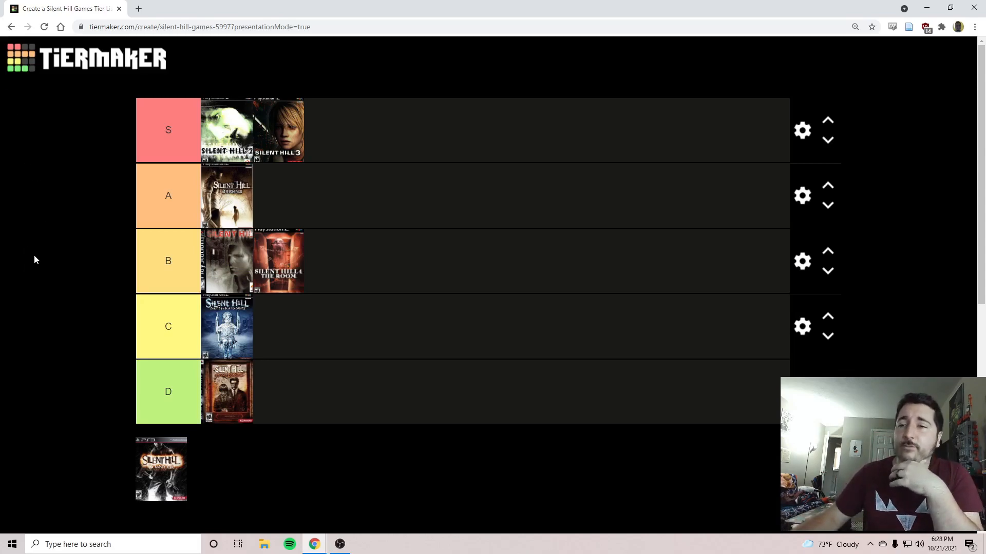
mouse_move(39, 257)
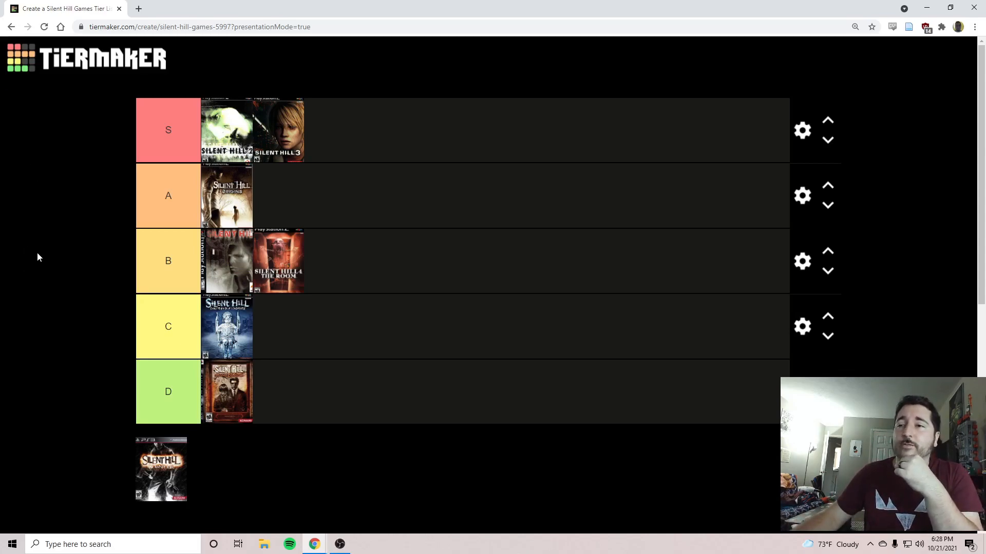
mouse_move(233, 400)
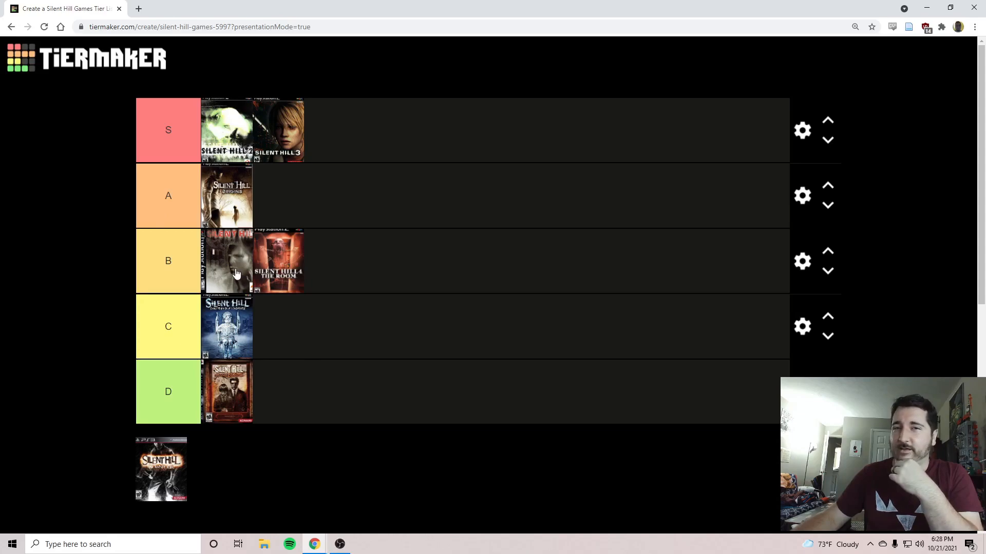
mouse_move(98, 267)
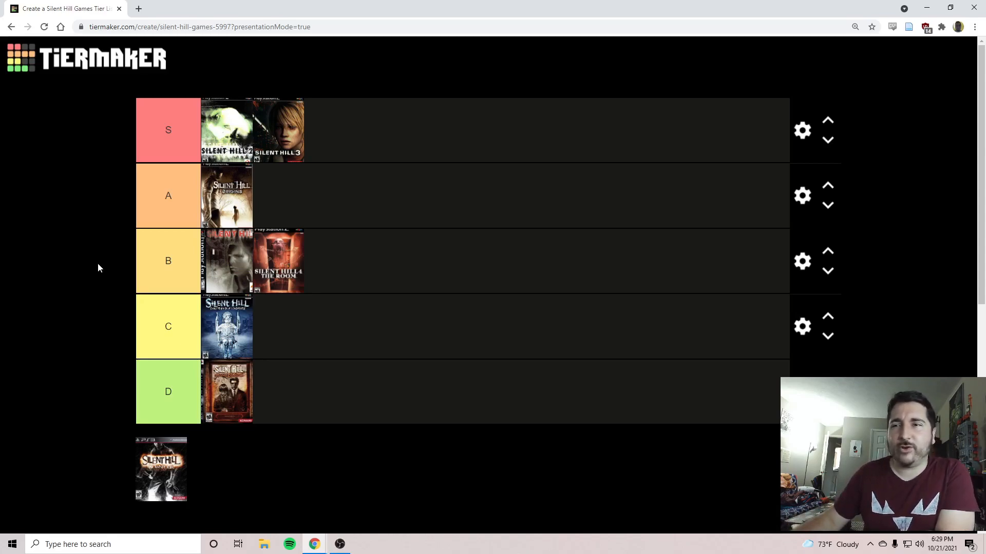
mouse_move(88, 403)
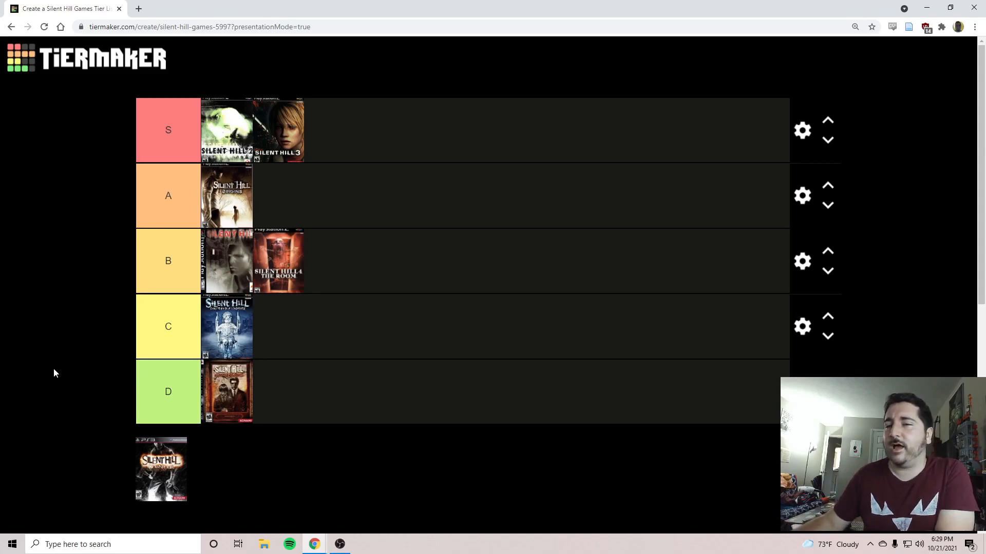
mouse_move(45, 376)
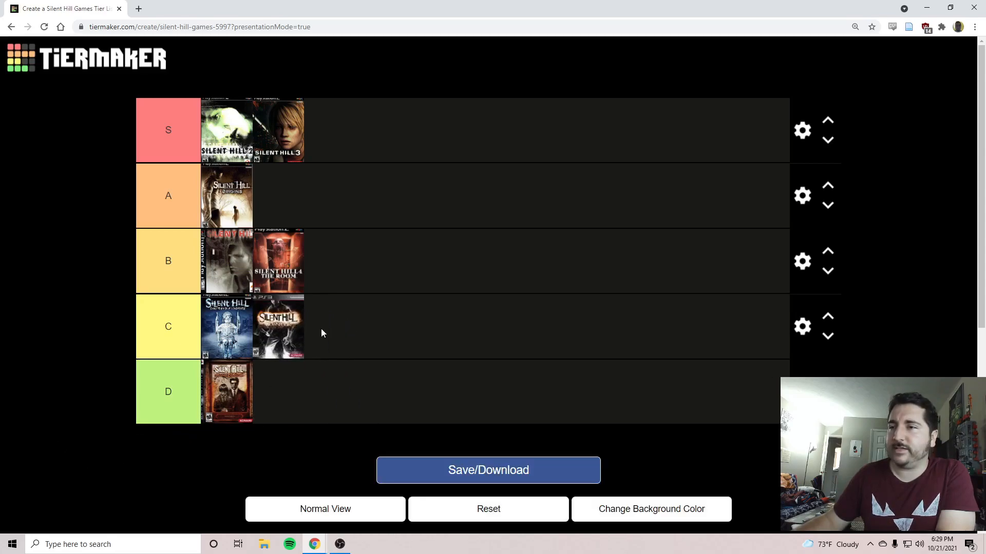
mouse_move(42, 179)
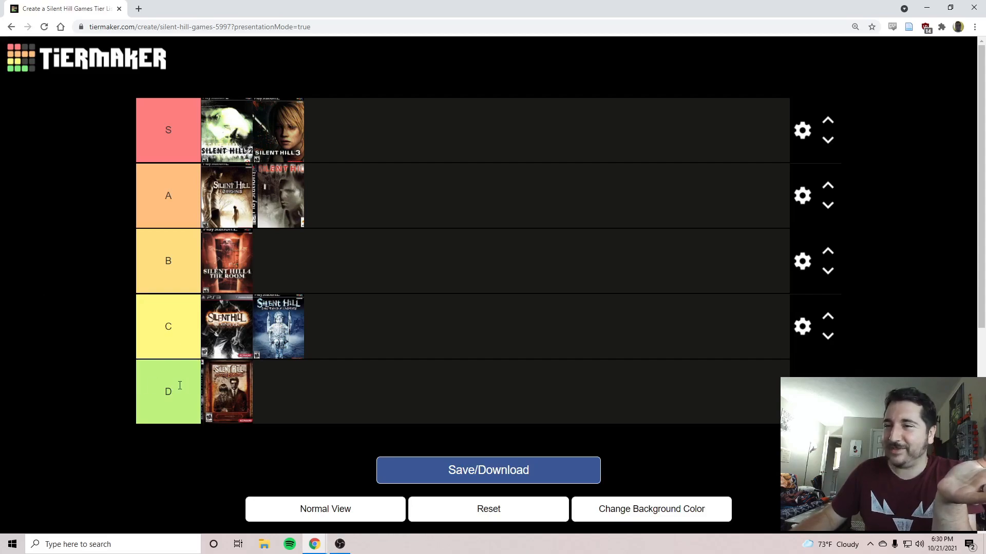
mouse_move(112, 334)
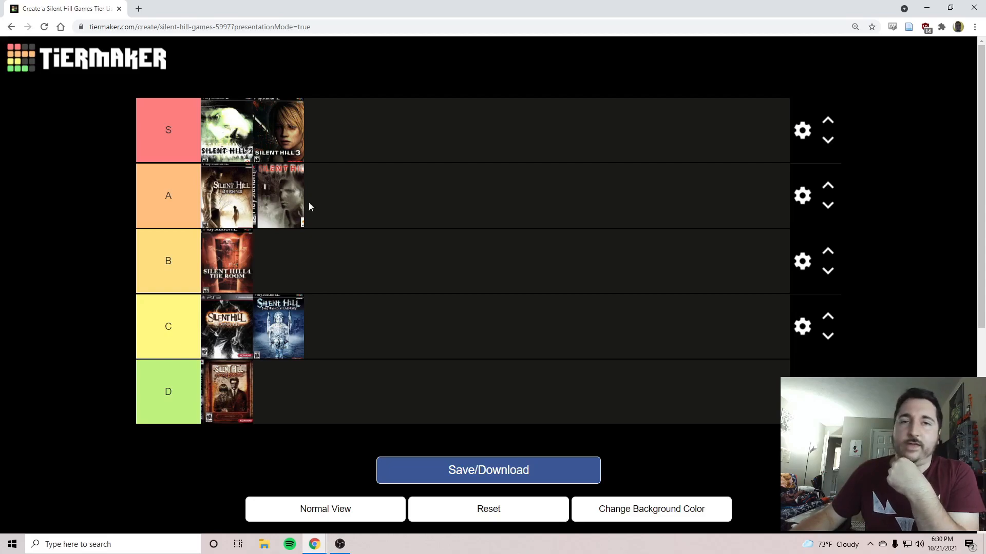
mouse_move(390, 372)
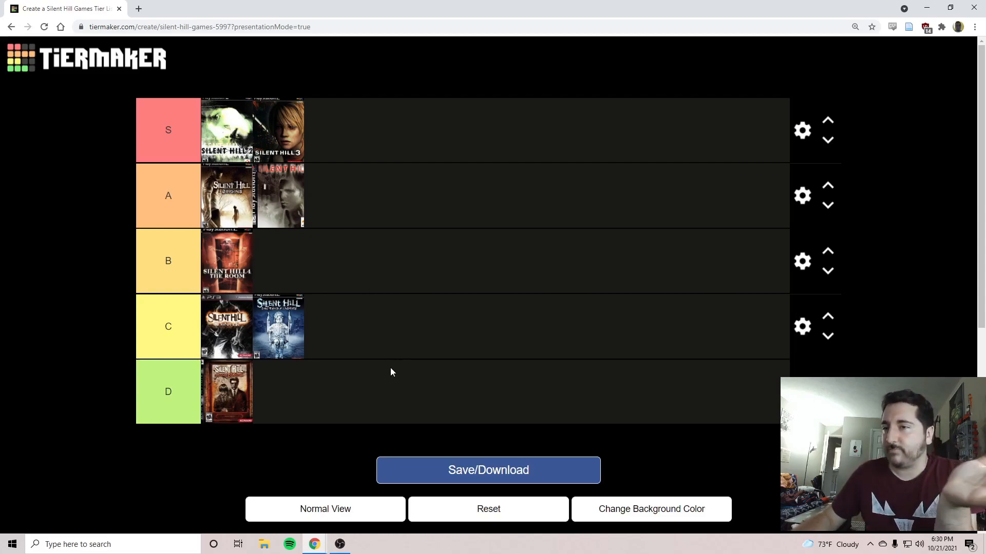
mouse_move(296, 355)
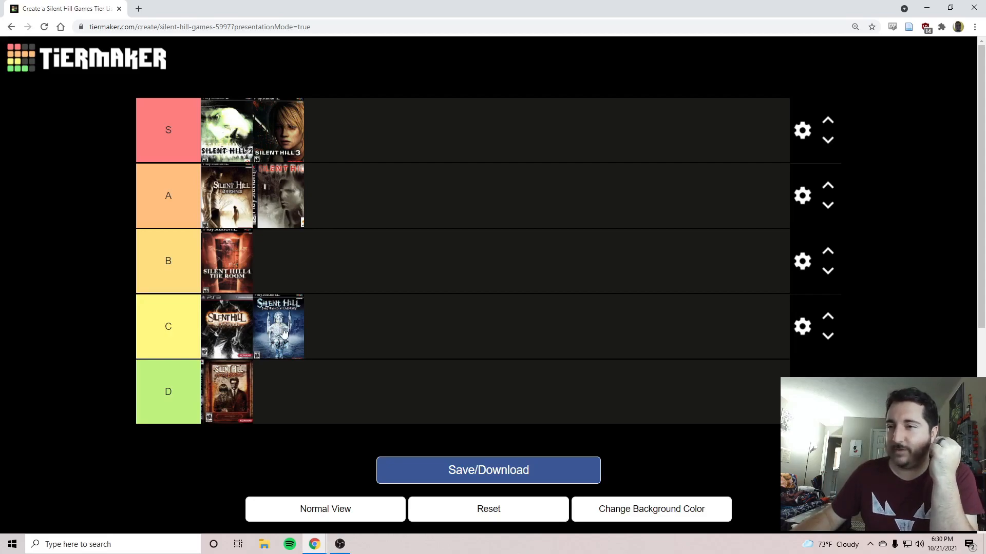
mouse_move(97, 284)
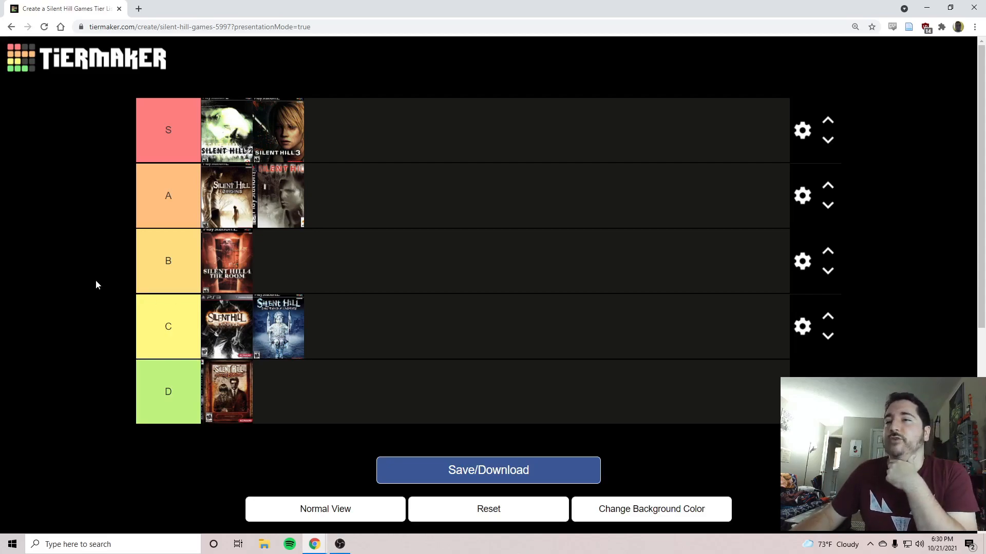
mouse_move(262, 338)
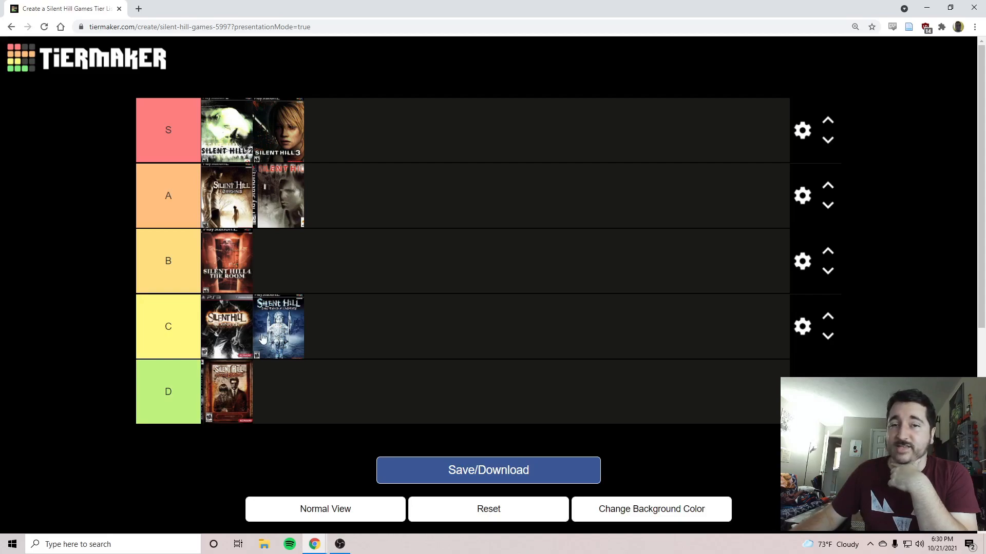
mouse_move(96, 303)
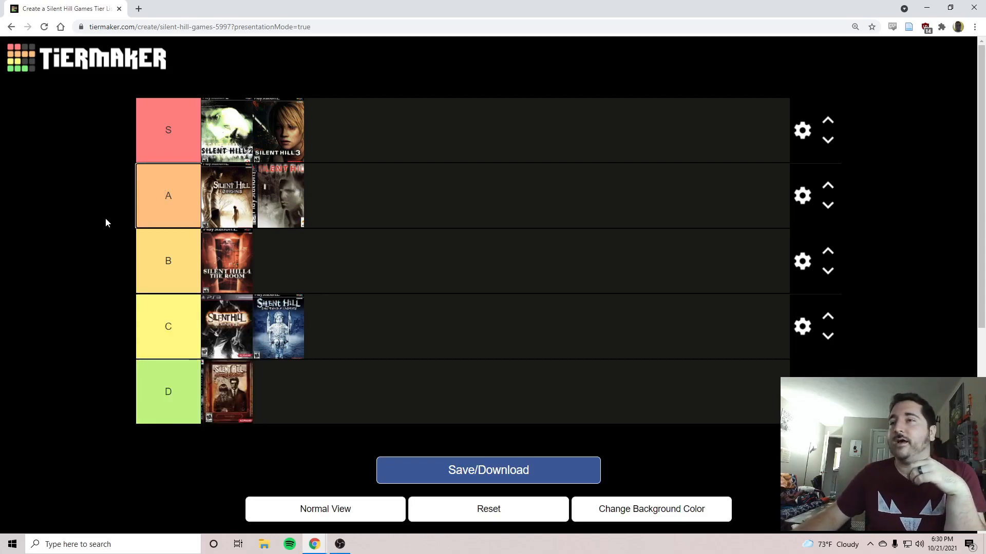
Make the A tier's label text editable.
click(168, 195)
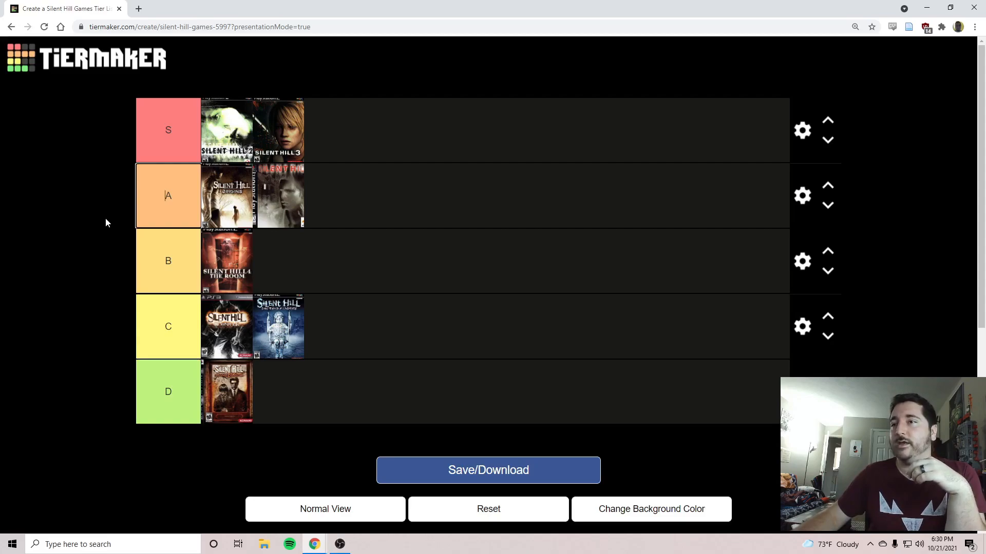
mouse_move(283, 296)
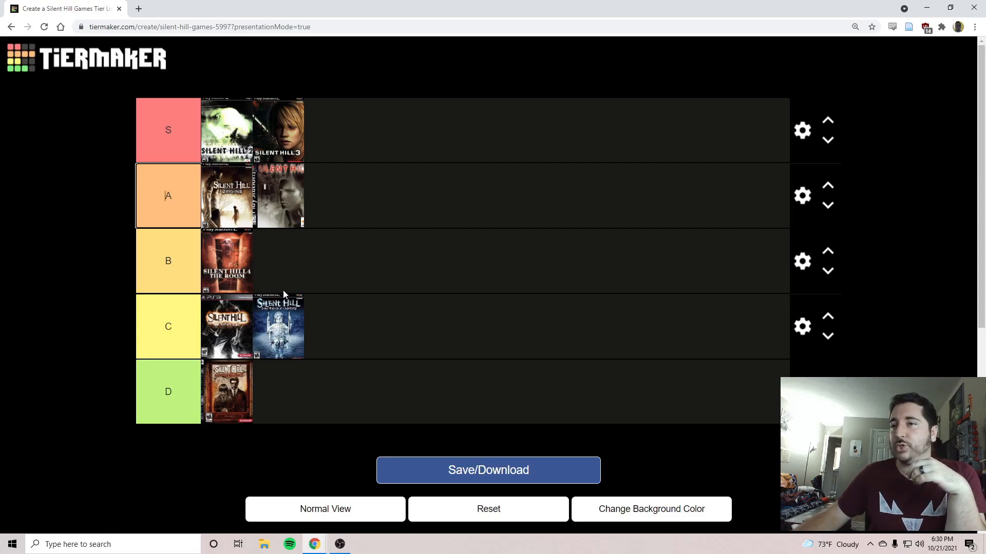